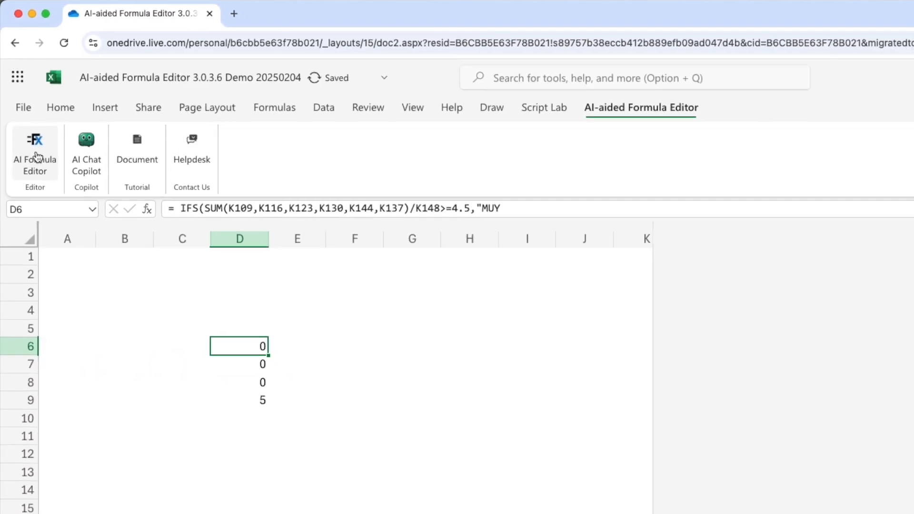
# - Open the AI Formula Editor, view the D7, D8 and D9 formulas, then go to Formula Generation 2
pyautogui.click(35, 148)
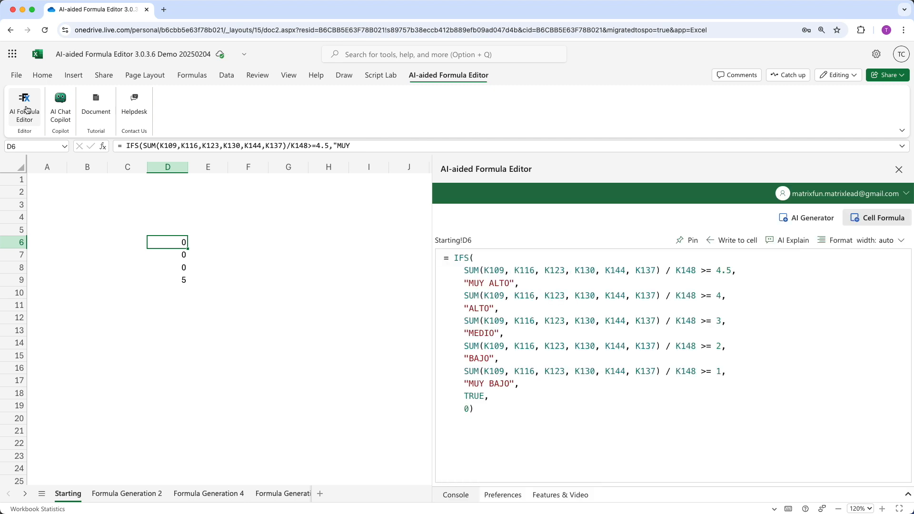
pyautogui.click(167, 255)
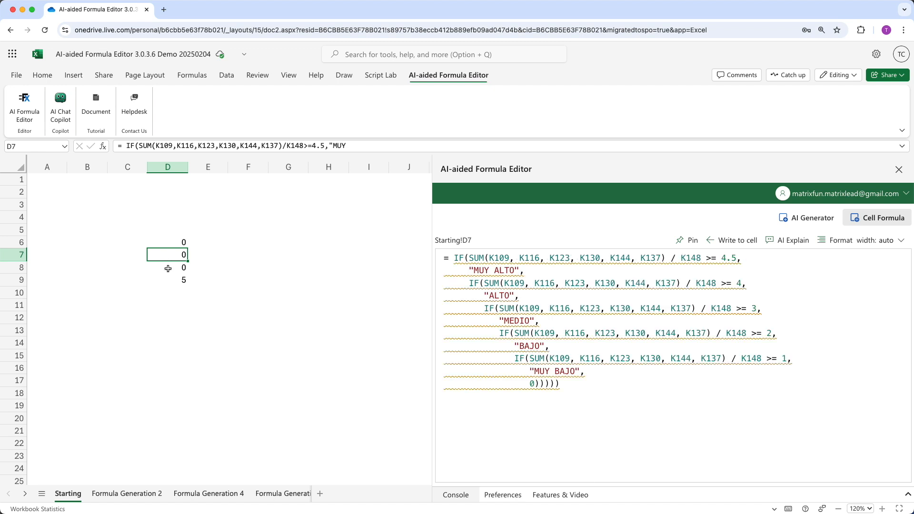
pyautogui.click(167, 267)
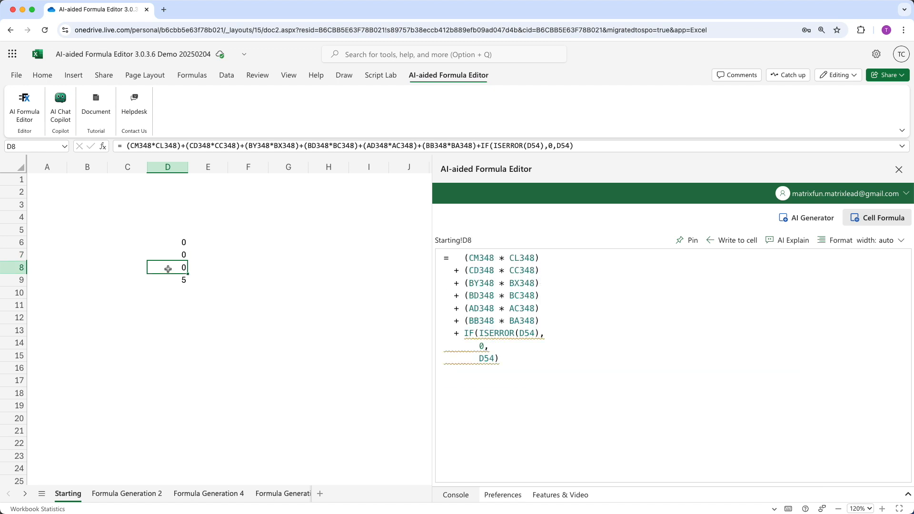
pyautogui.click(168, 280)
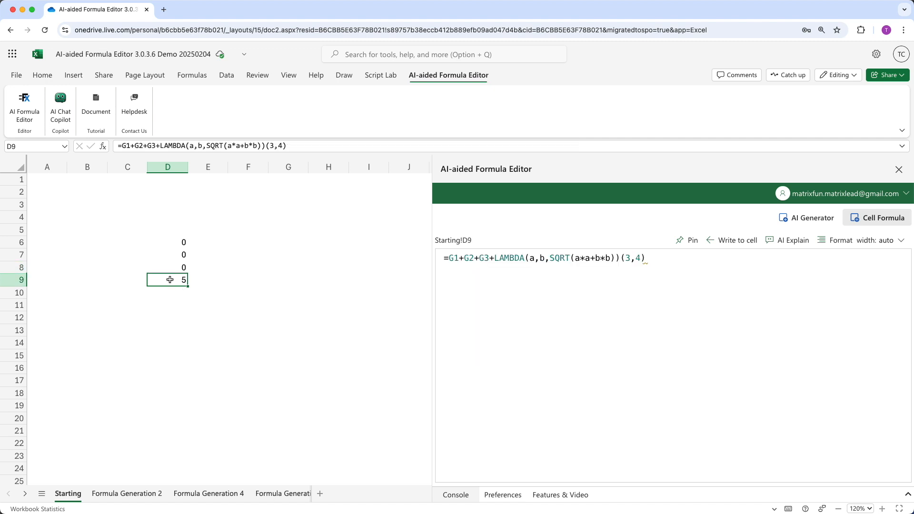
pyautogui.click(127, 494)
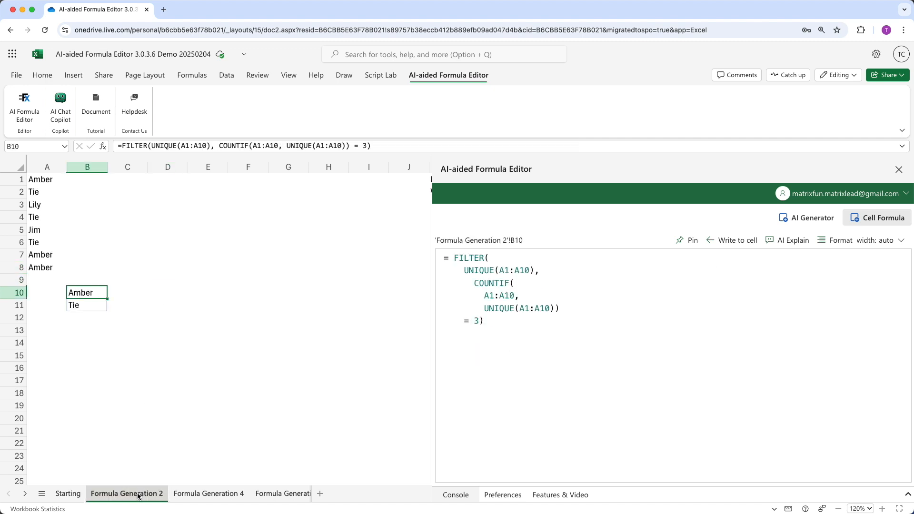
# - Switch to the Formula Generation 1 sheet with its Sale ID, Item and Sales table
pyautogui.click(209, 493)
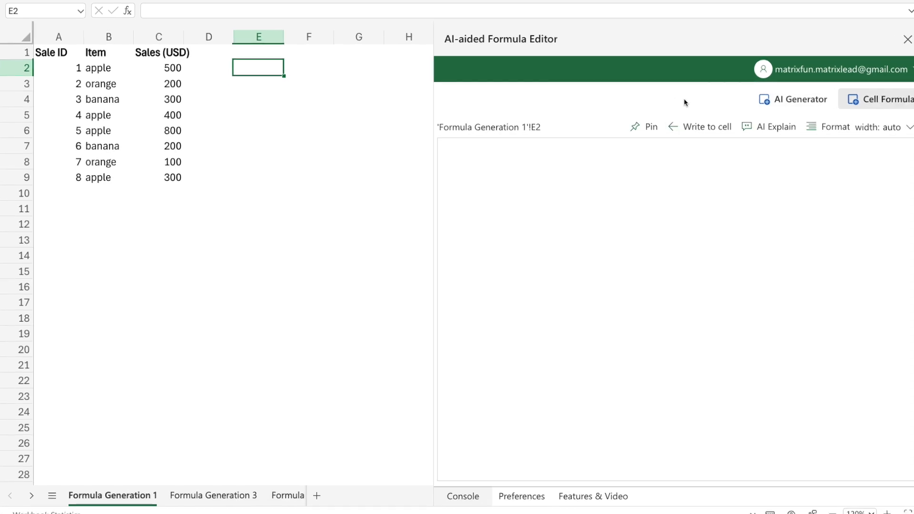
# - Ask the AI Generator for a formula filtering rows A2:C9 with 'apple' in column B
pyautogui.click(904, 38)
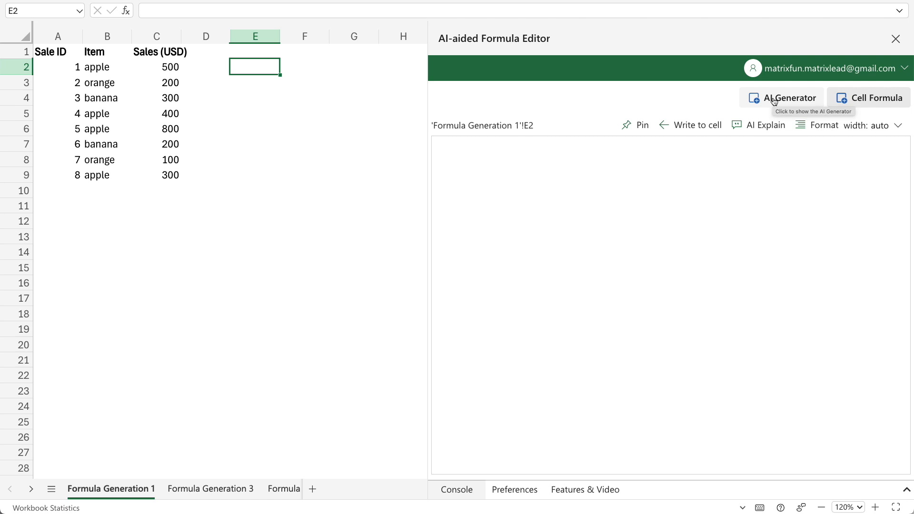
pyautogui.click(781, 97)
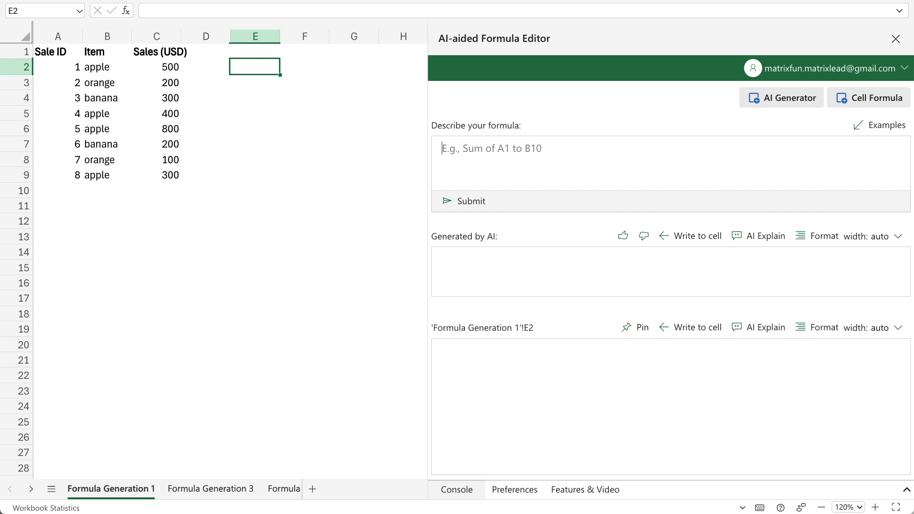
pyautogui.write('Filter all the rows of the range A2 to C9')
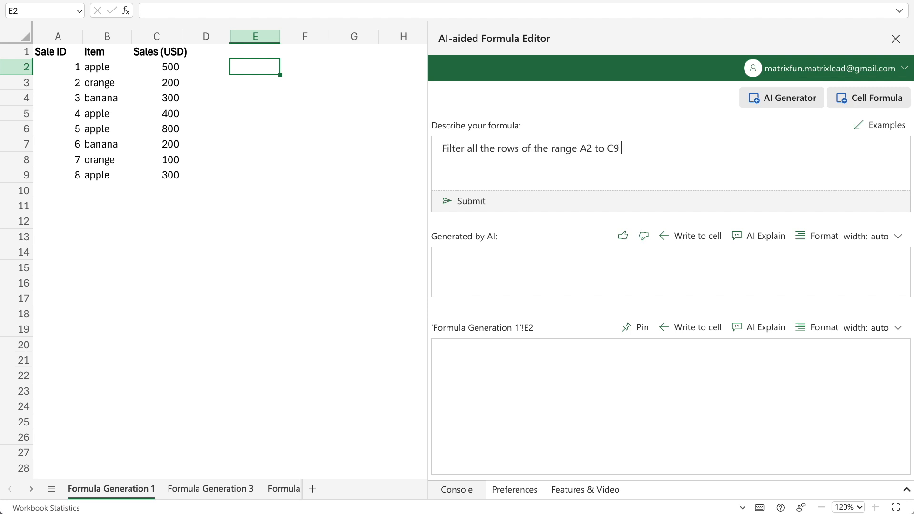
pyautogui.write("that have 'apple' in the column B")
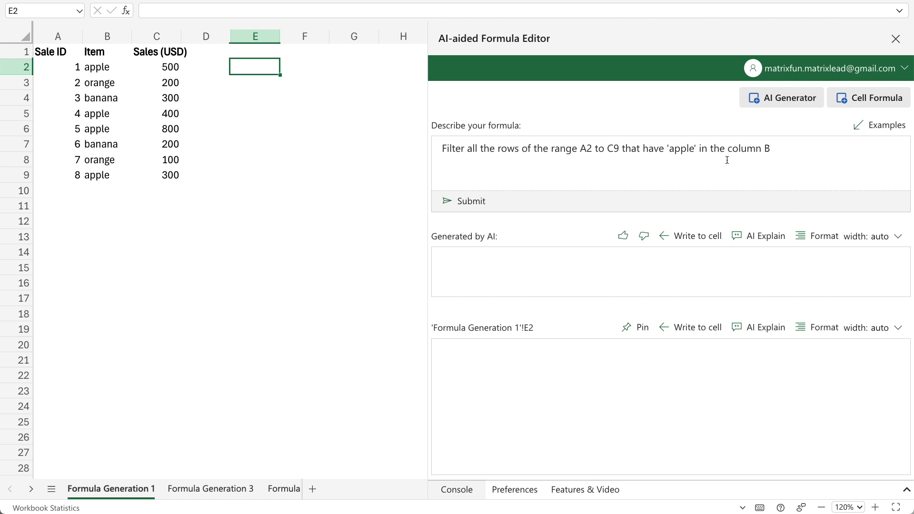
pyautogui.click(471, 201)
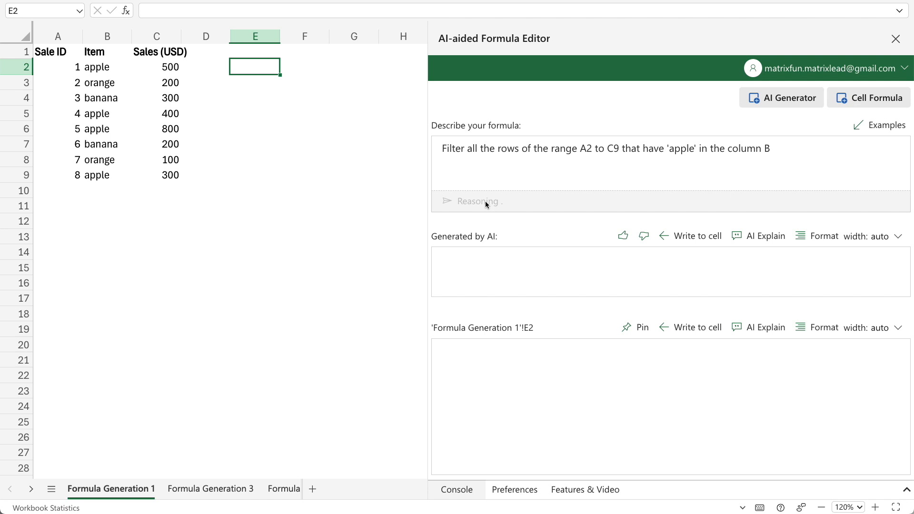
# - Write =FILTER(A2:C9,B2:B9="apple") into E2 so the four apple rows spill out
pyautogui.click(470, 202)
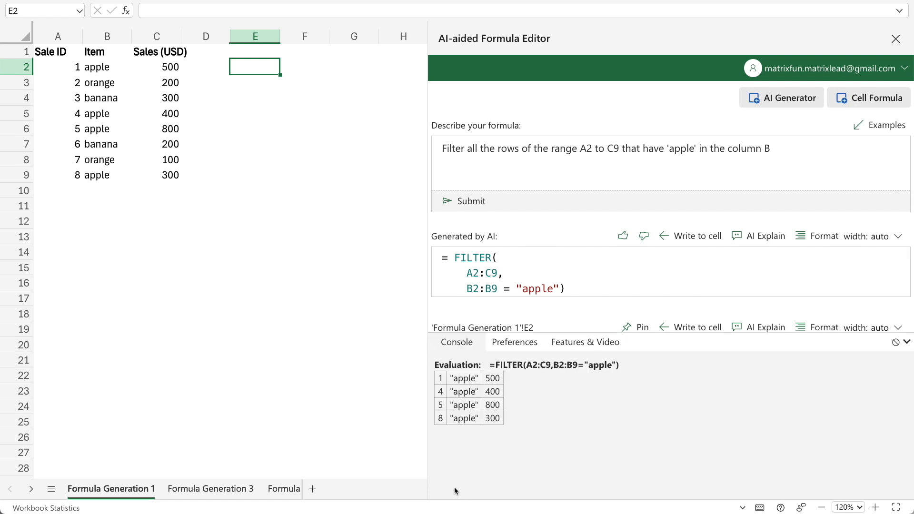
pyautogui.moveTo(470, 431)
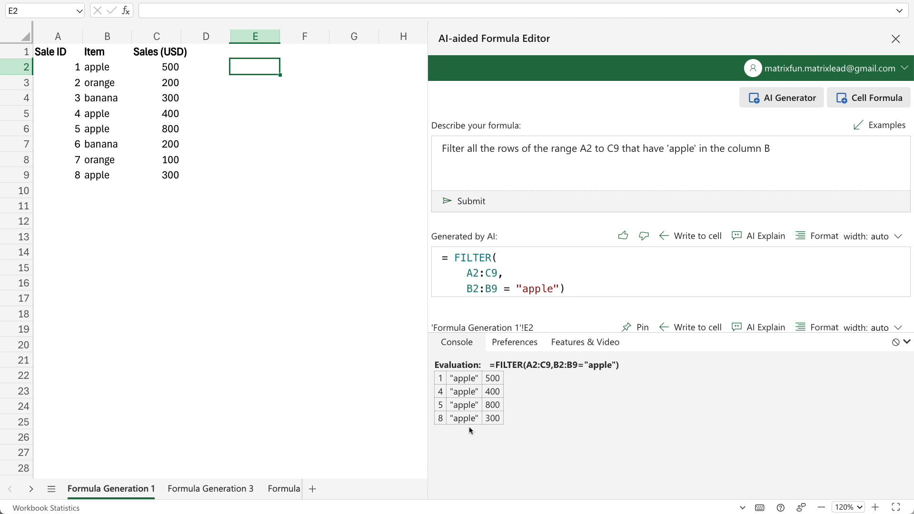
pyautogui.moveTo(561, 374)
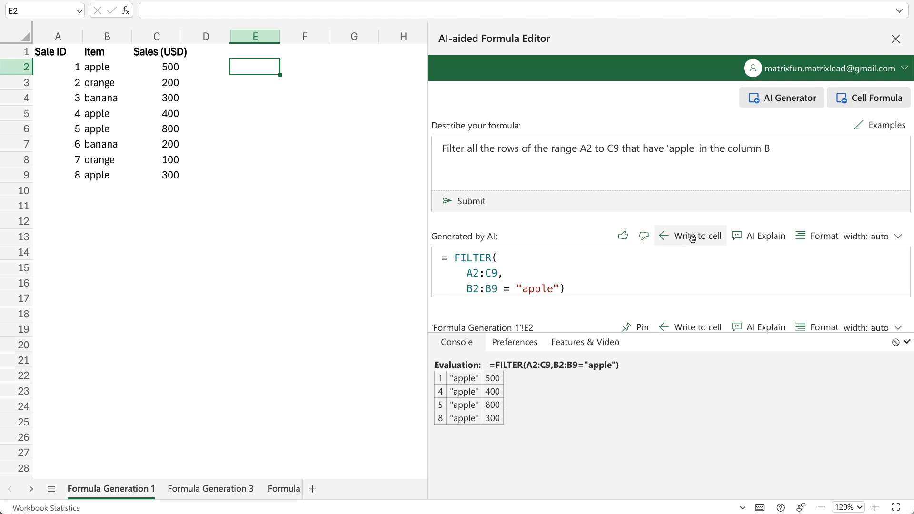
pyautogui.click(696, 235)
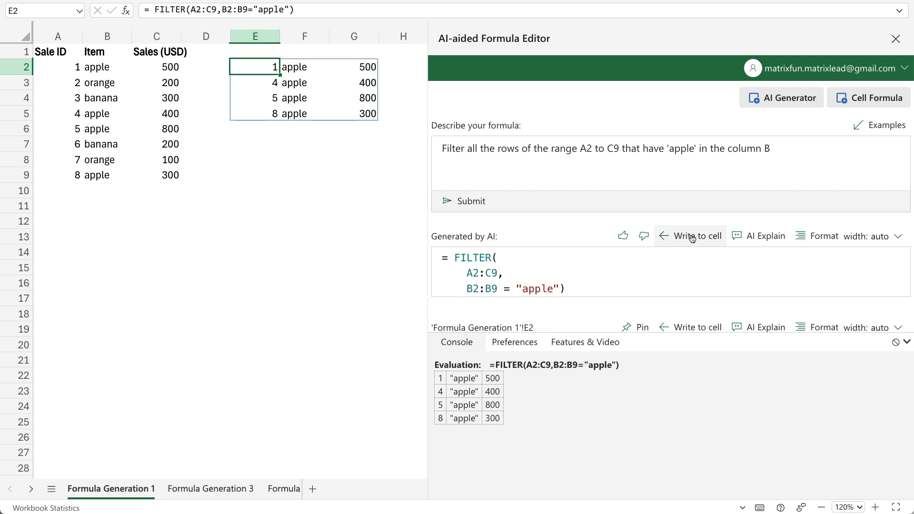
pyautogui.moveTo(352, 100)
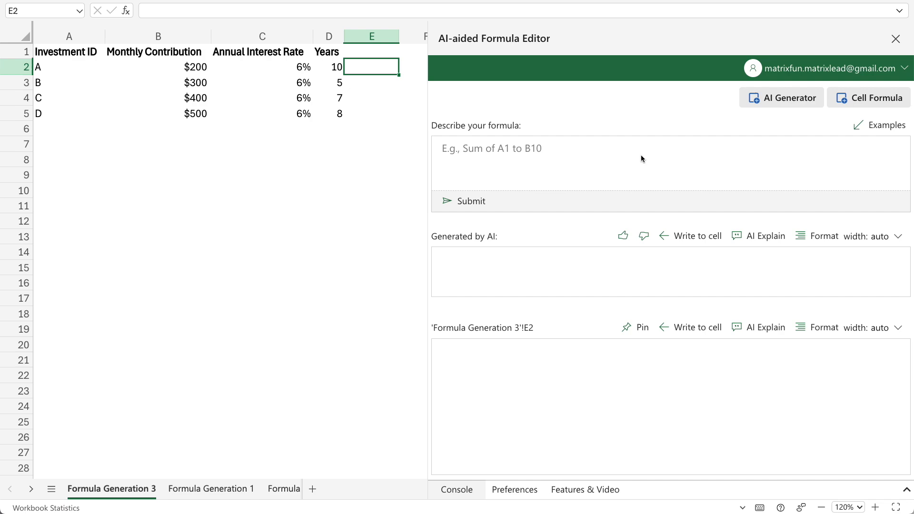
# - Request an FV array formula from data A1:D5 computing each investment's future value, previewing its results
pyautogui.click(896, 39)
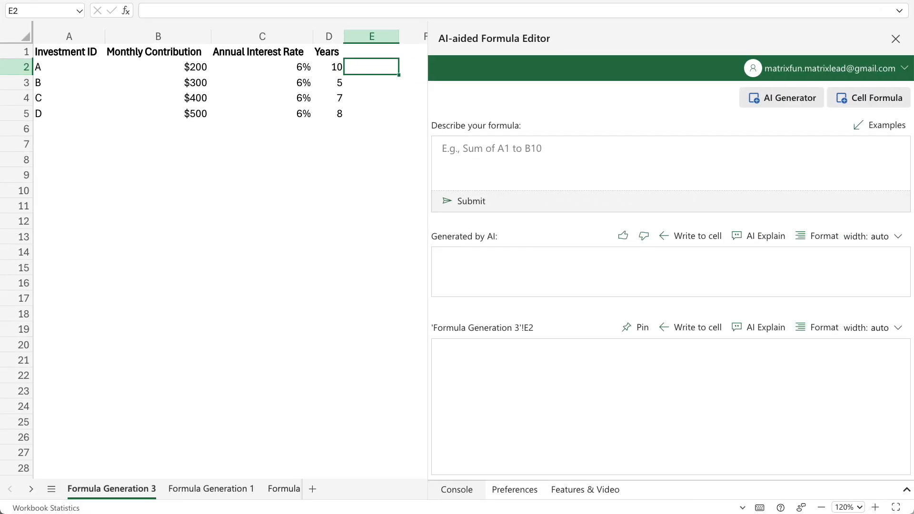
pyautogui.write('From the')
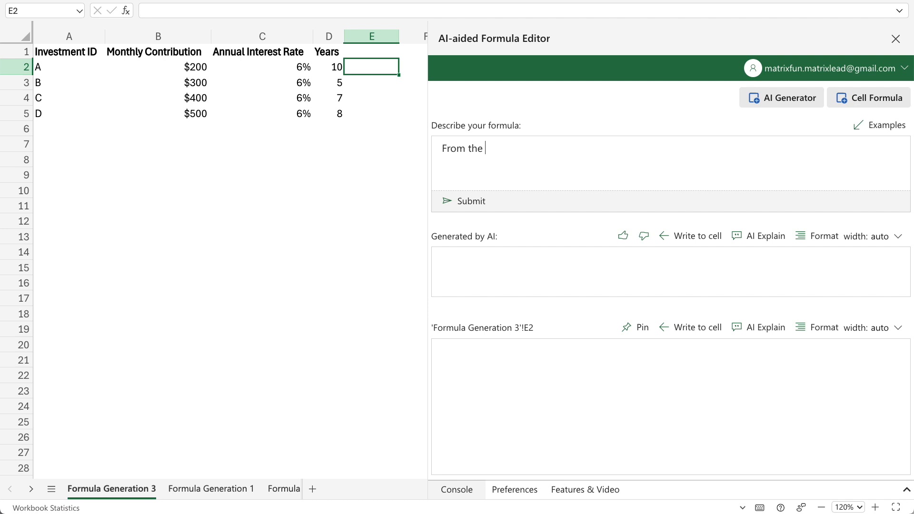
pyautogui.write('data in A1:D5, can you give me a')
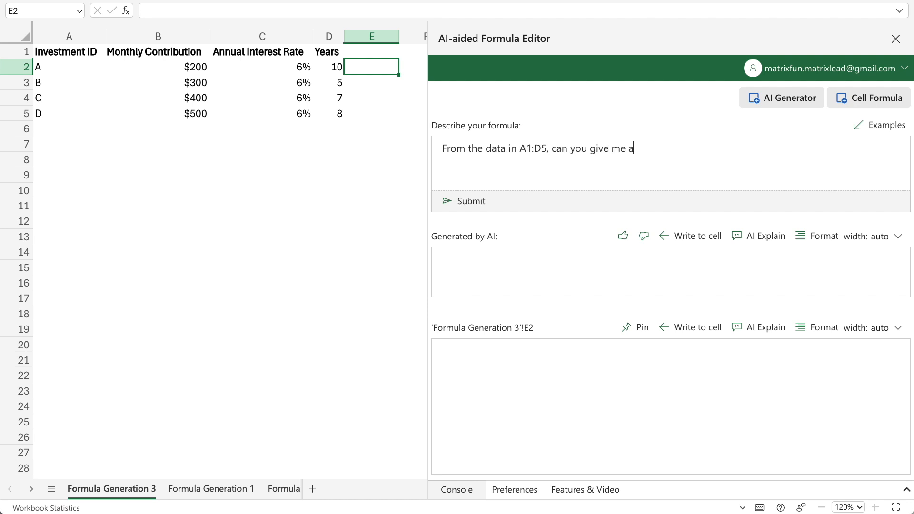
pyautogui.write('n "array" formula to calculate the future value of each investment?')
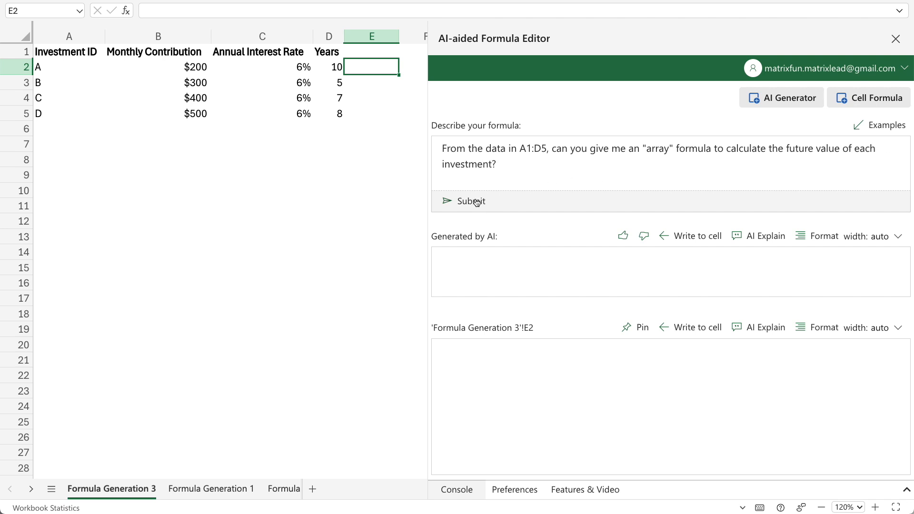
pyautogui.click(472, 201)
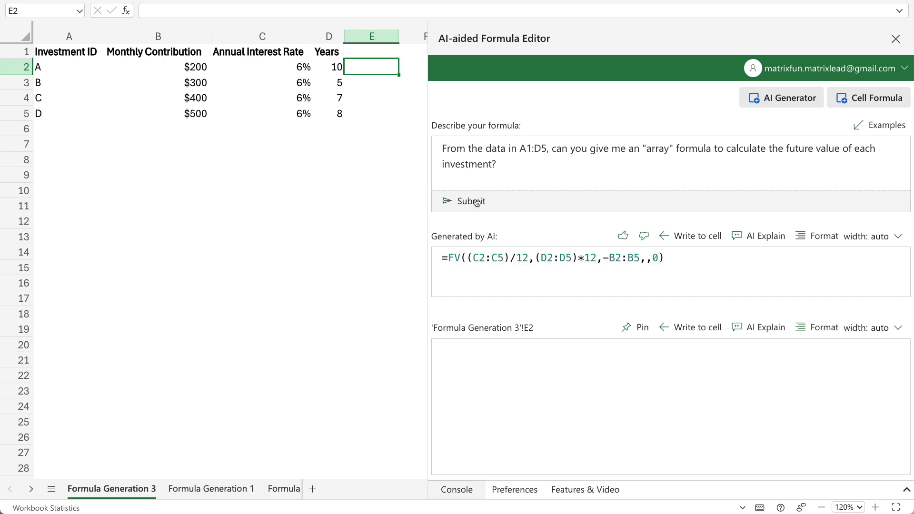
pyautogui.click(824, 236)
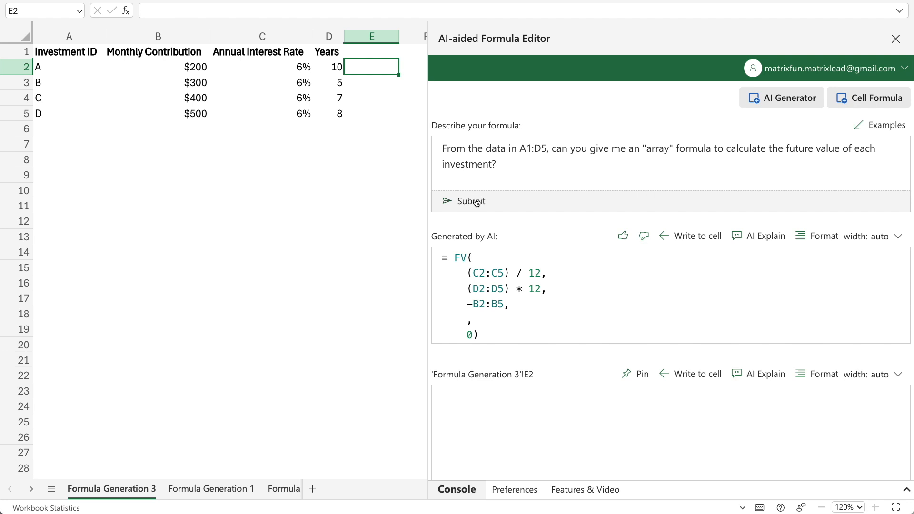
pyautogui.moveTo(474, 236)
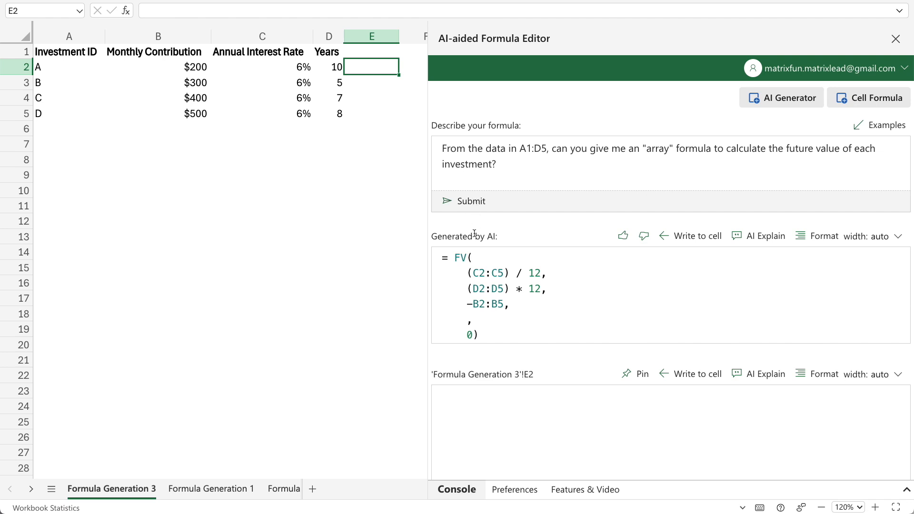
pyautogui.moveTo(460, 434)
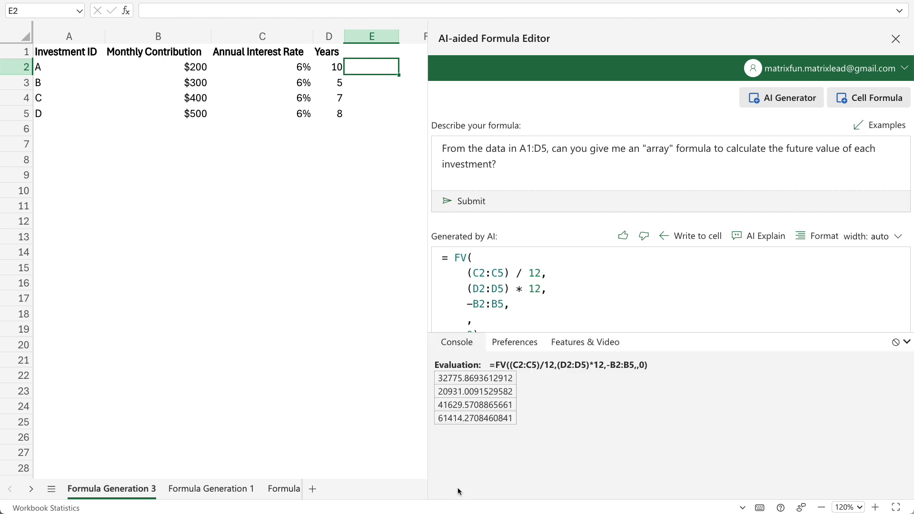
pyautogui.moveTo(473, 432)
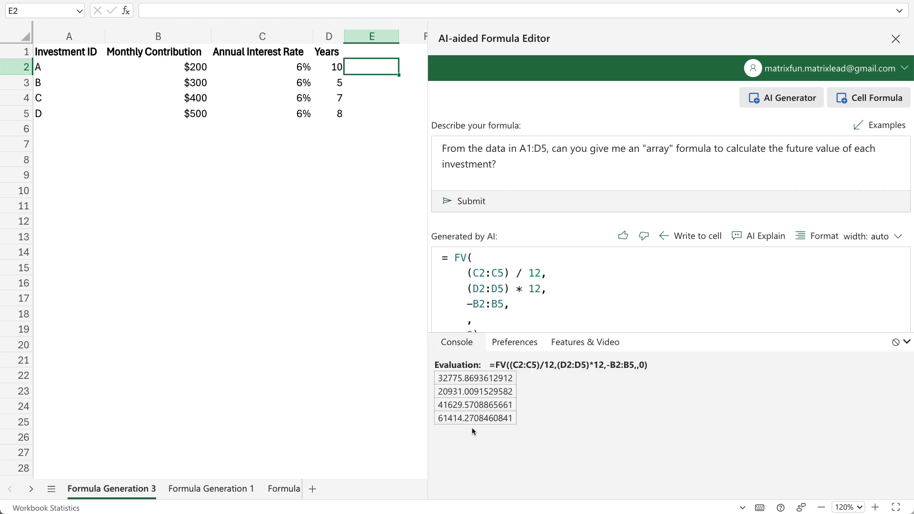
pyautogui.moveTo(699, 244)
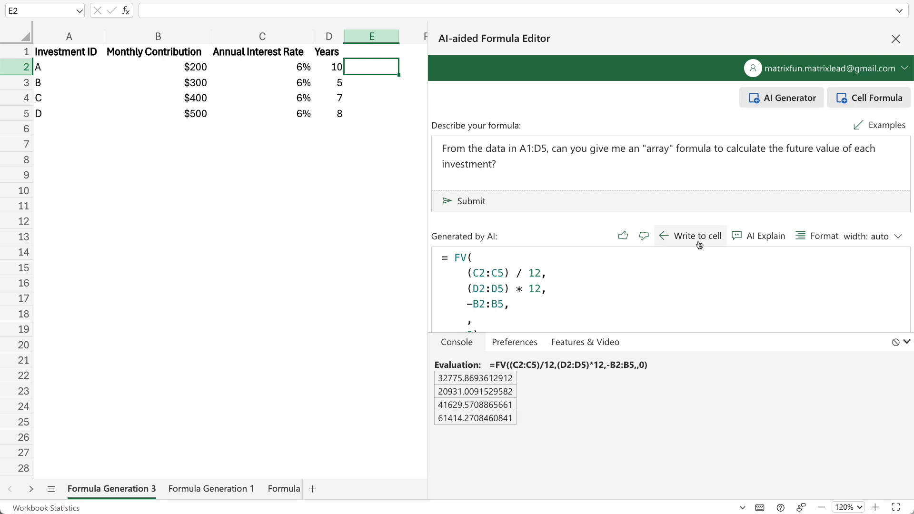
# - Write the generated FV array formula into E2 and move to the Formula Explanation sheet
pyautogui.click(698, 235)
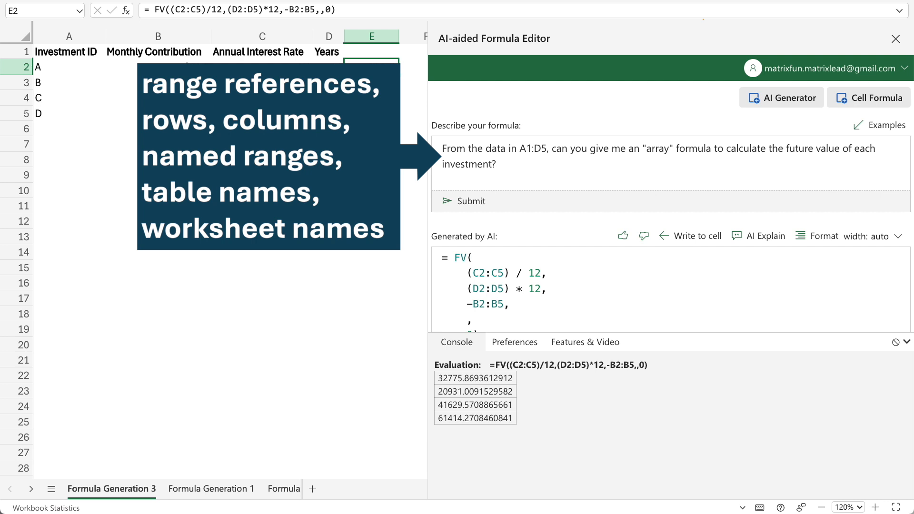
pyautogui.click(203, 488)
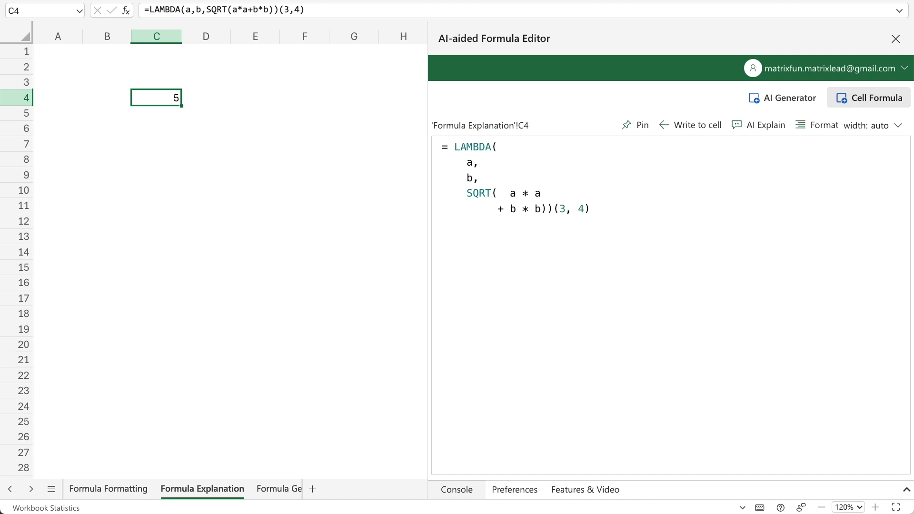
# - Show C4's LAMBDA formula unformatted, re-indent it, and request an AI explanation
pyautogui.click(166, 83)
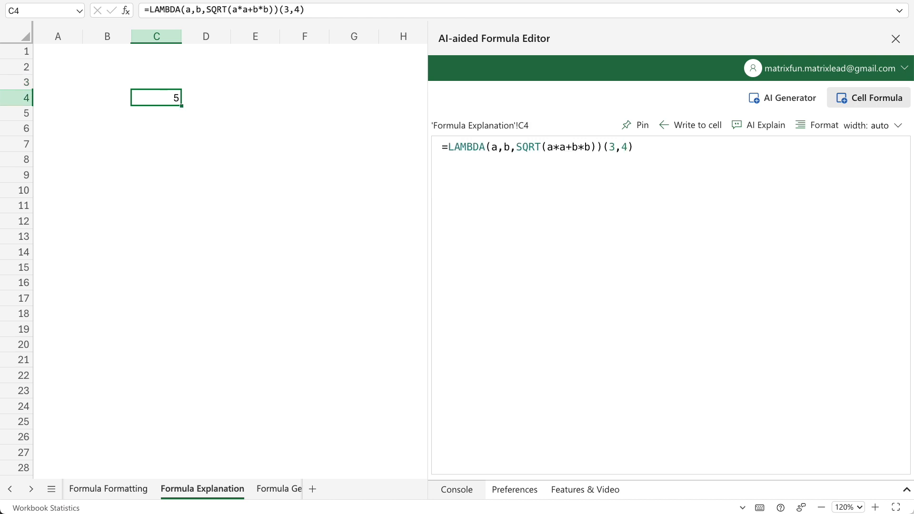
pyautogui.click(818, 126)
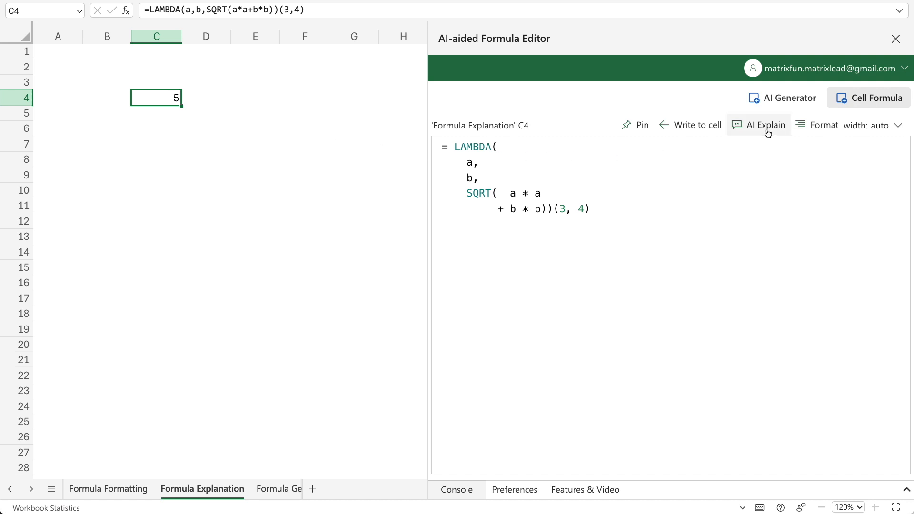
pyautogui.click(765, 126)
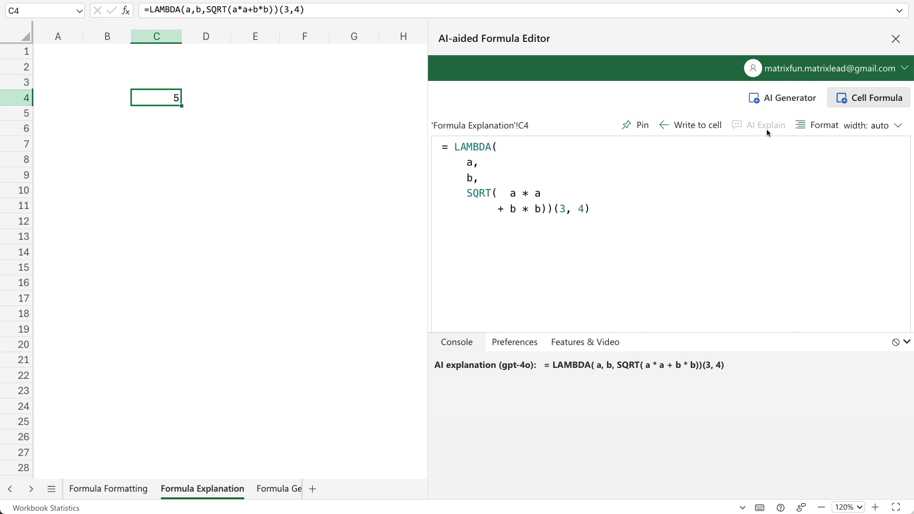
pyautogui.click(766, 124)
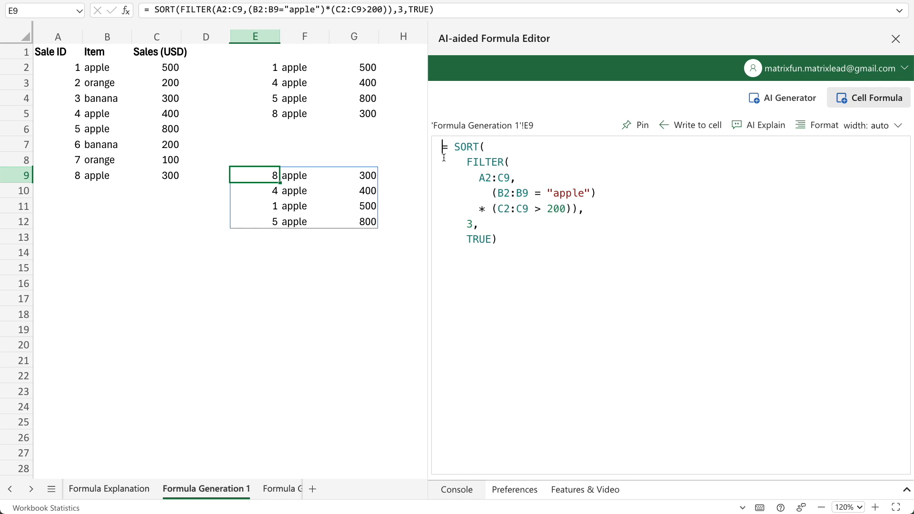
# - Evaluate the FILTER portion of E9's SORT-FILTER formula and read through its explanation
pyautogui.moveTo(473, 161); pyautogui.dragTo(580, 209)
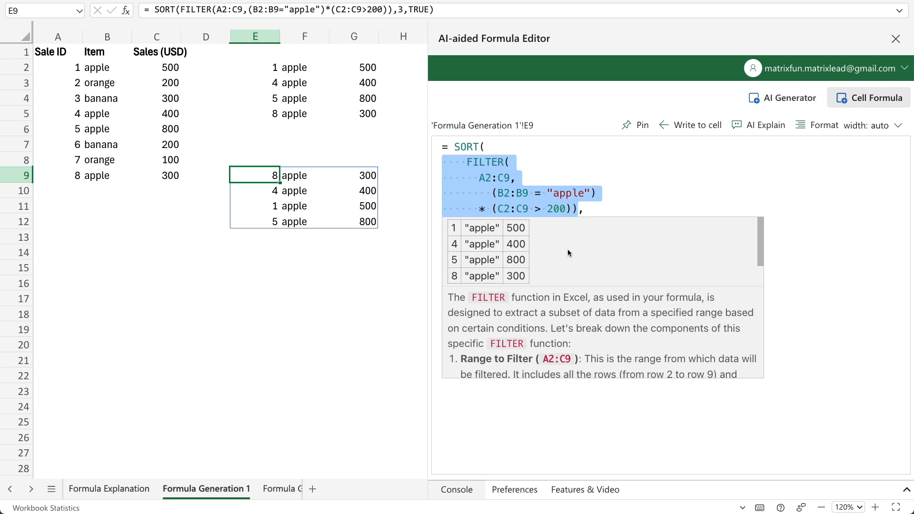
pyautogui.scroll(-3)
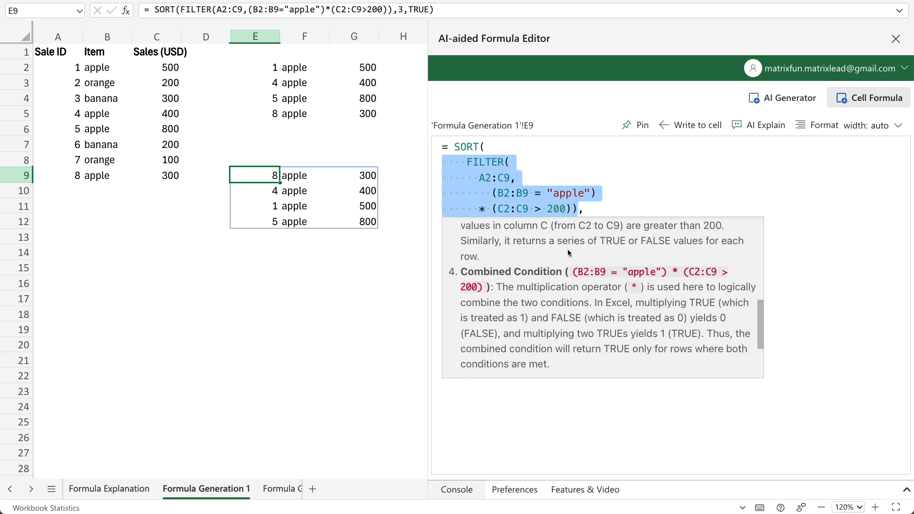
pyautogui.scroll(-3)
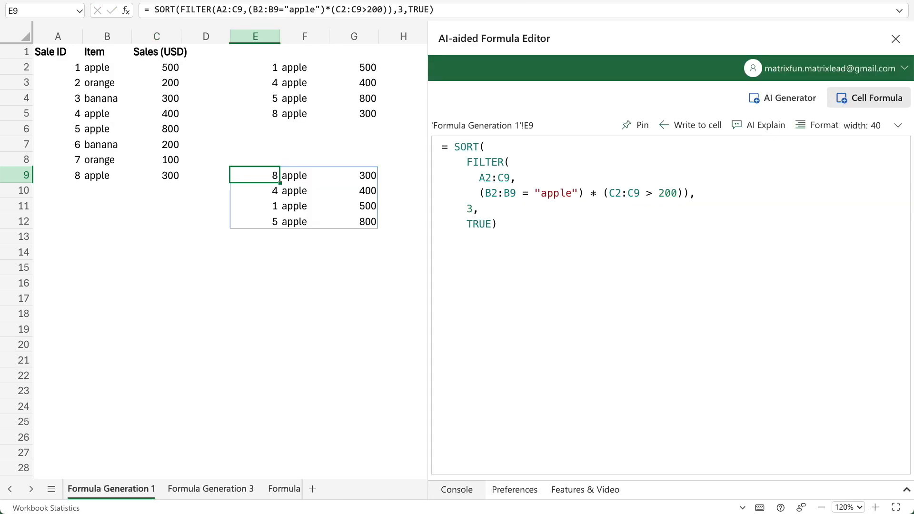
# - Browse Formula Generation 3 and 2, ending on Formula Generation 5's TEXTJOIN LAMBDA formula
pyautogui.click(210, 488)
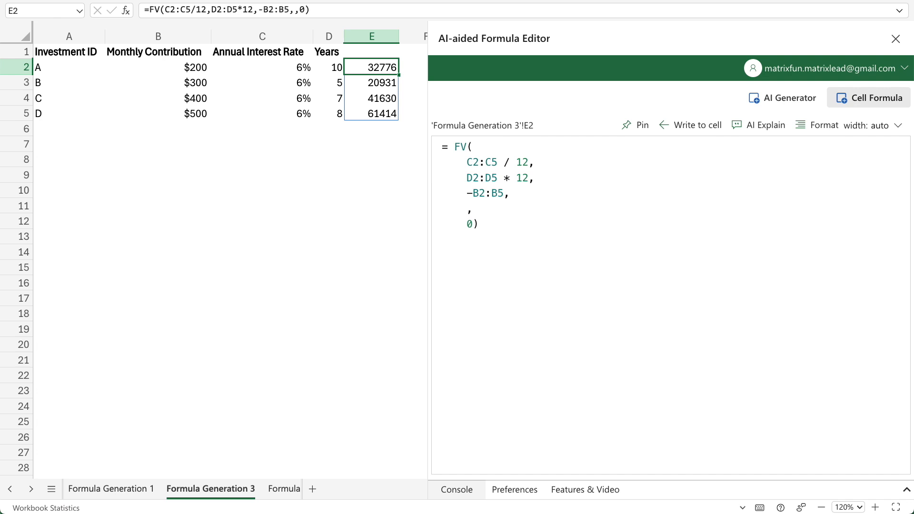
pyautogui.click(111, 488)
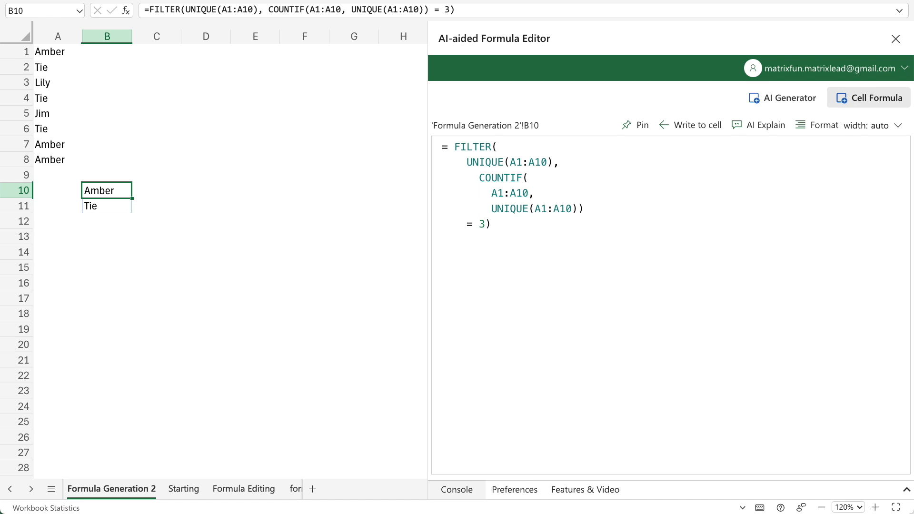
pyautogui.click(112, 489)
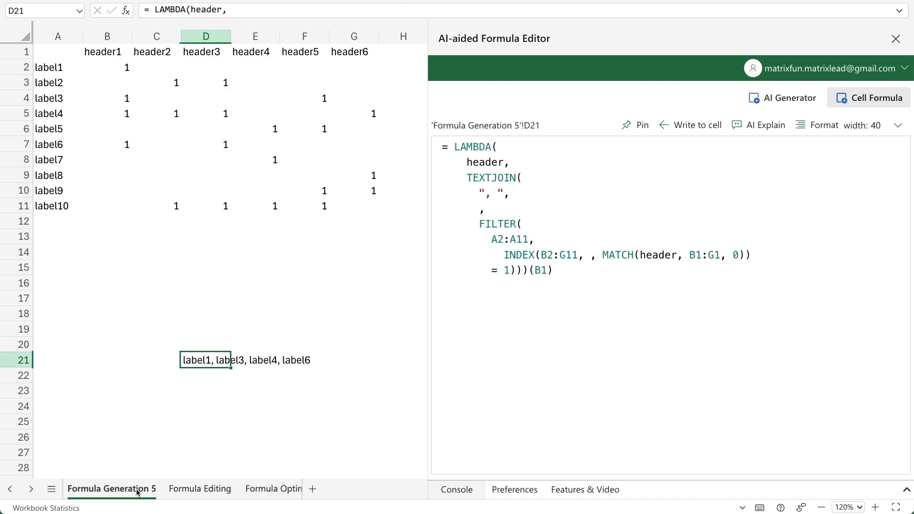
pyautogui.click(200, 489)
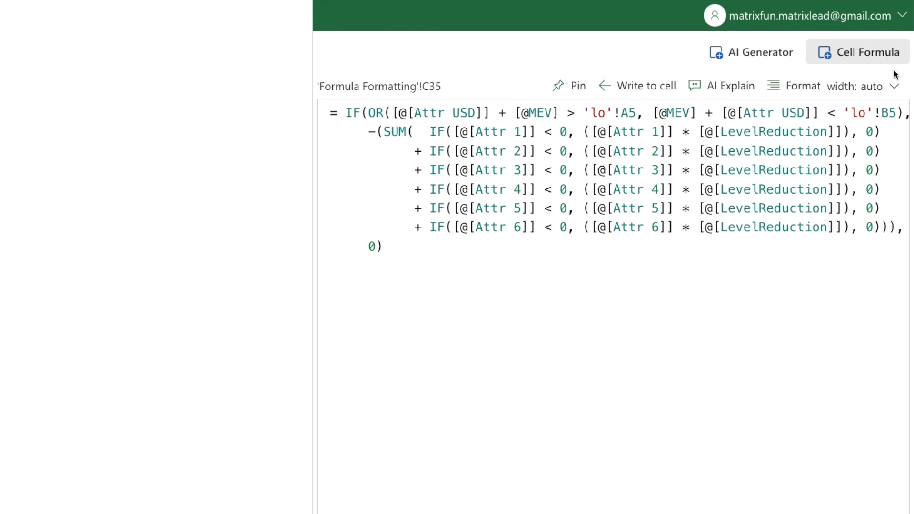
pyautogui.moveTo(892, 87)
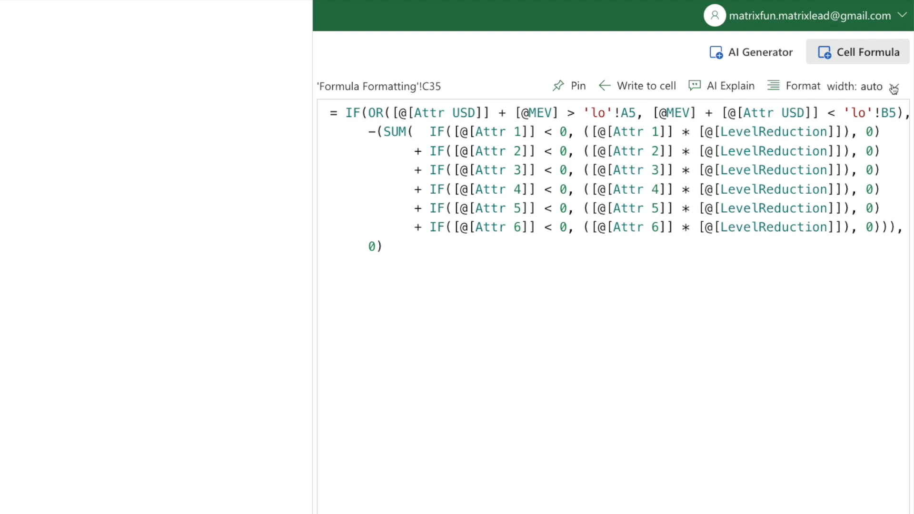
# - Rewrap C35's formula at line widths 60, 40, then 30
pyautogui.click(876, 86)
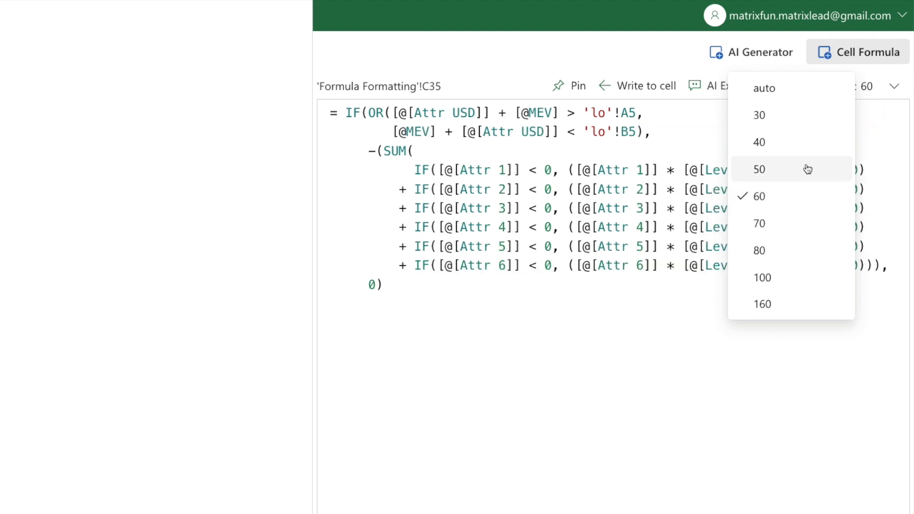
pyautogui.click(760, 142)
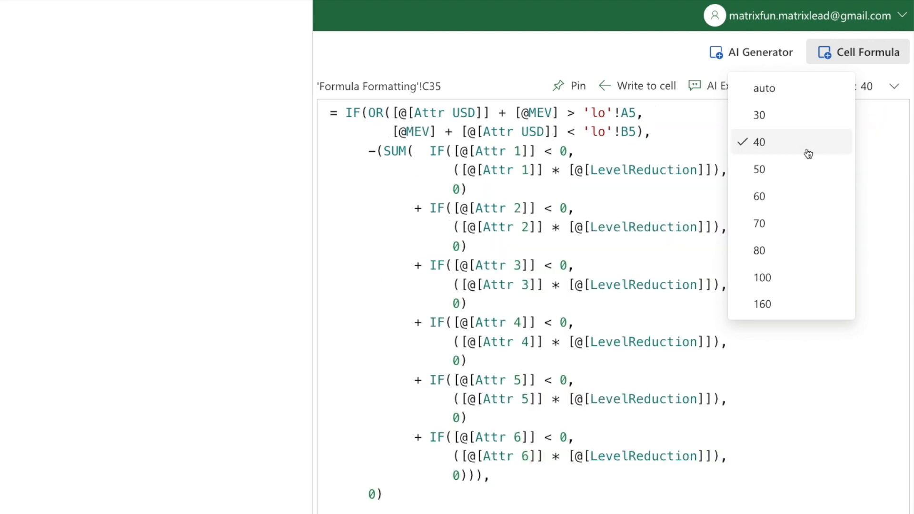
pyautogui.click(759, 115)
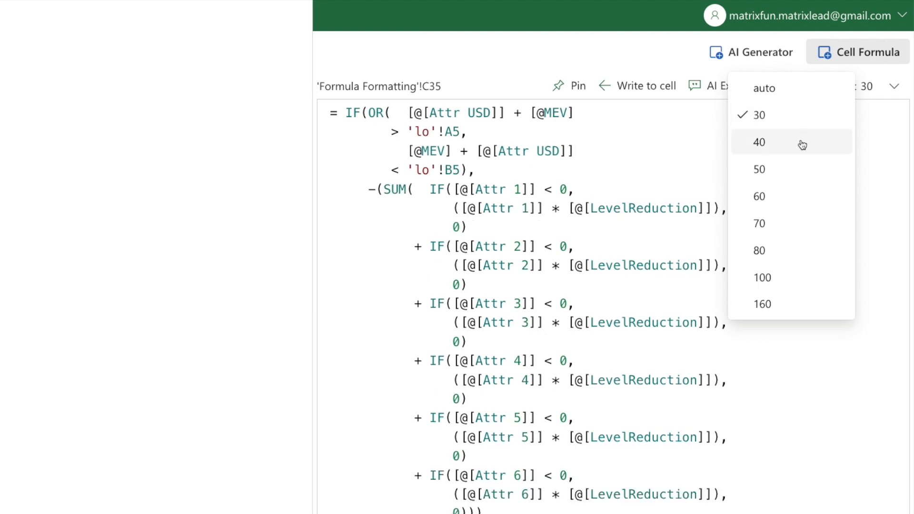
pyautogui.click(760, 142)
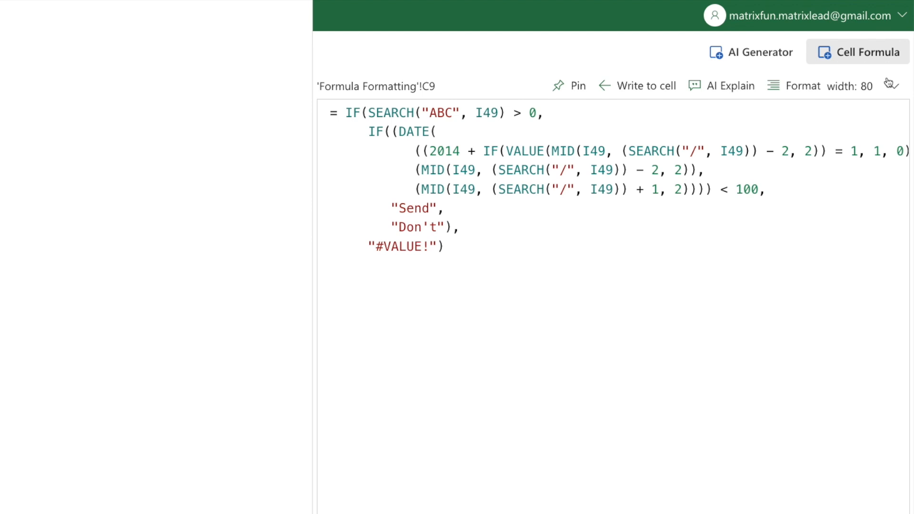
# - Pick a different line width from the Format width dropdown to rewrap C9's formula
pyautogui.click(887, 86)
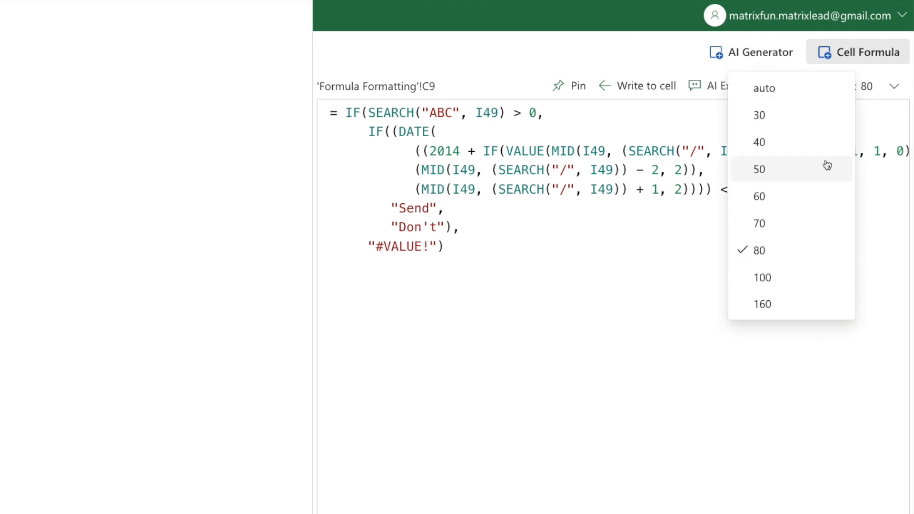
pyautogui.click(759, 169)
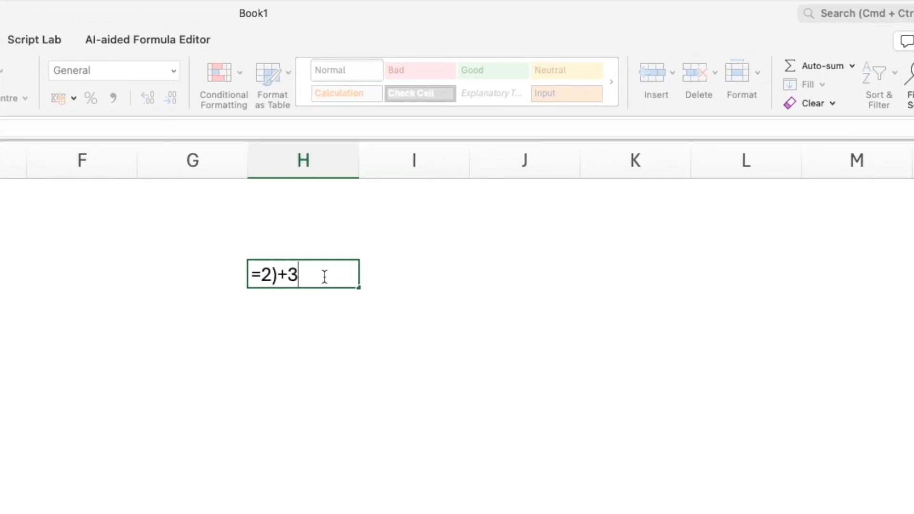
# - Try entering the invalid formulas =SUM() and =(2+), dismissing each formula-problem warning
pyautogui.press('enter')
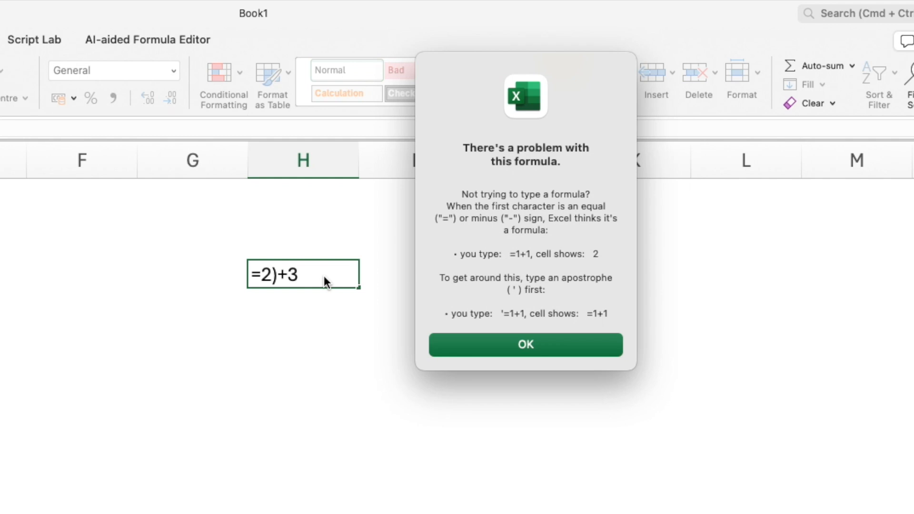
pyautogui.click(525, 345)
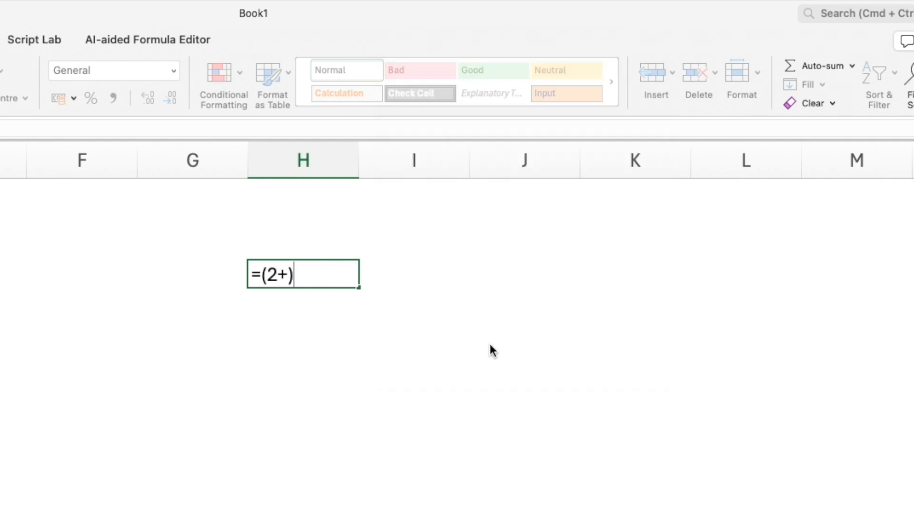
pyautogui.press('Enter')
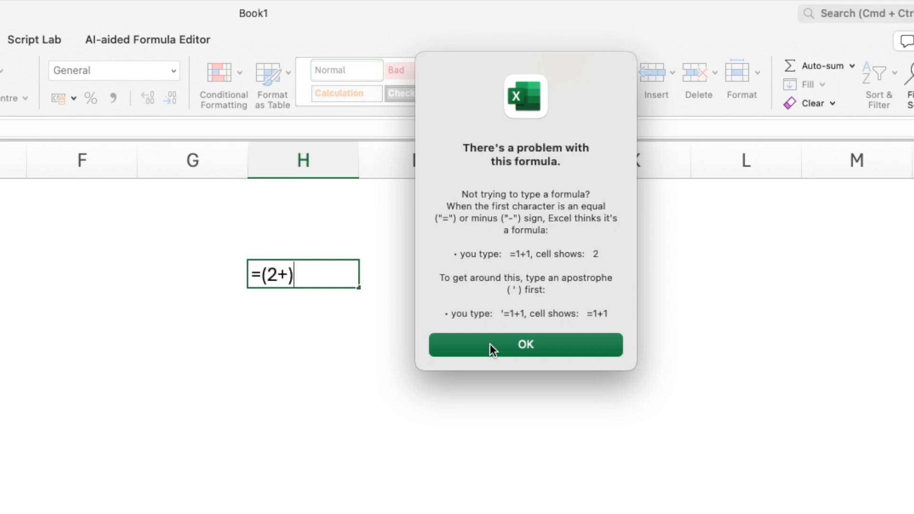
pyautogui.click(526, 344)
pyautogui.write('SUM')
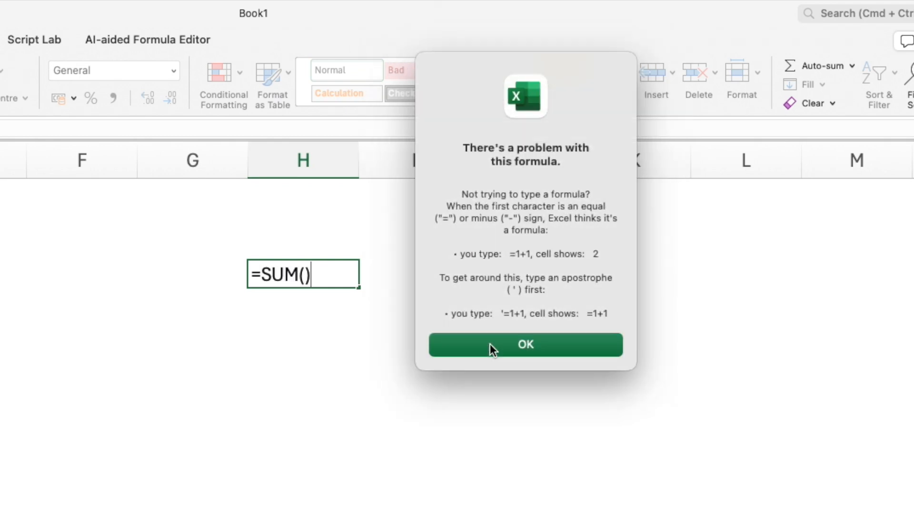
pyautogui.click(525, 345)
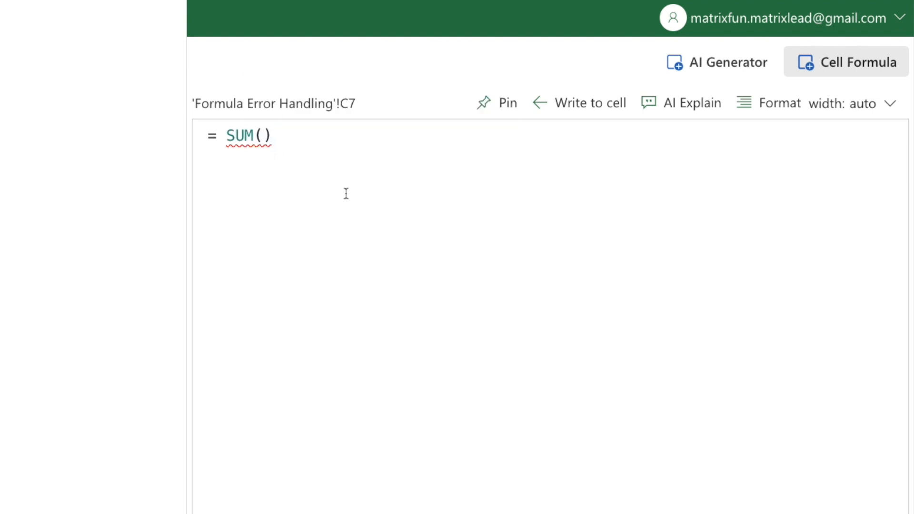
pyautogui.moveTo(259, 148)
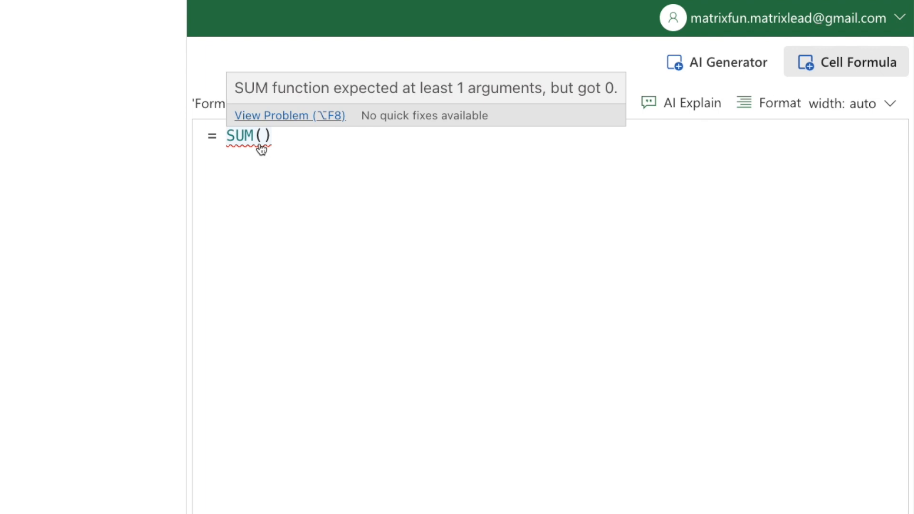
# - Type LET(a,3) into the add-in's formula editor
pyautogui.write('LET(a,3)')
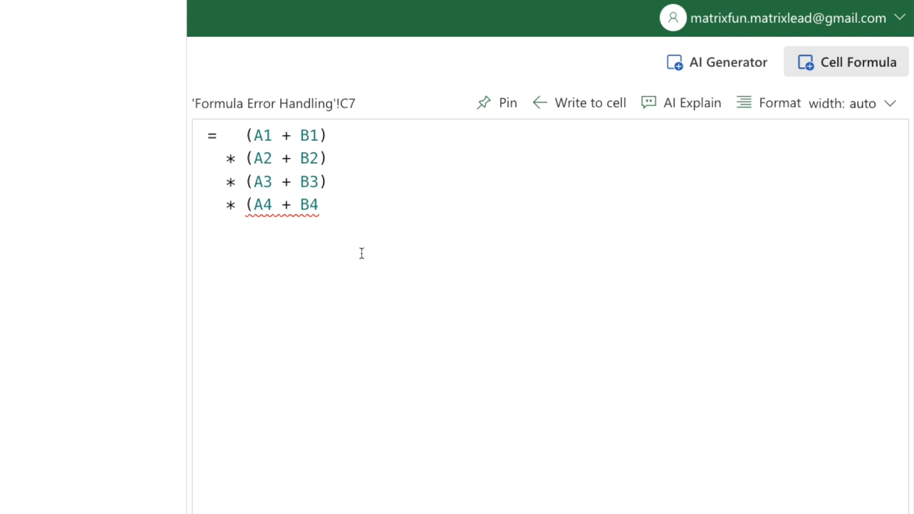
pyautogui.moveTo(287, 205)
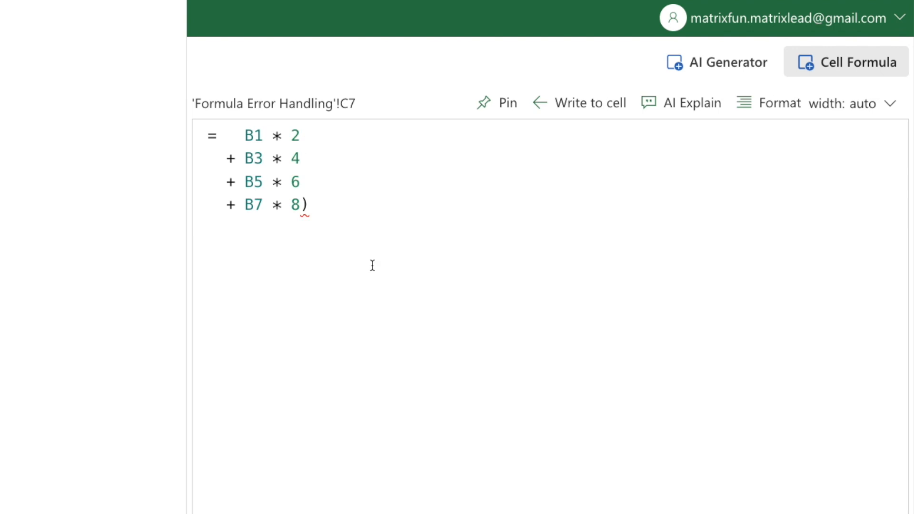
pyautogui.moveTo(303, 218)
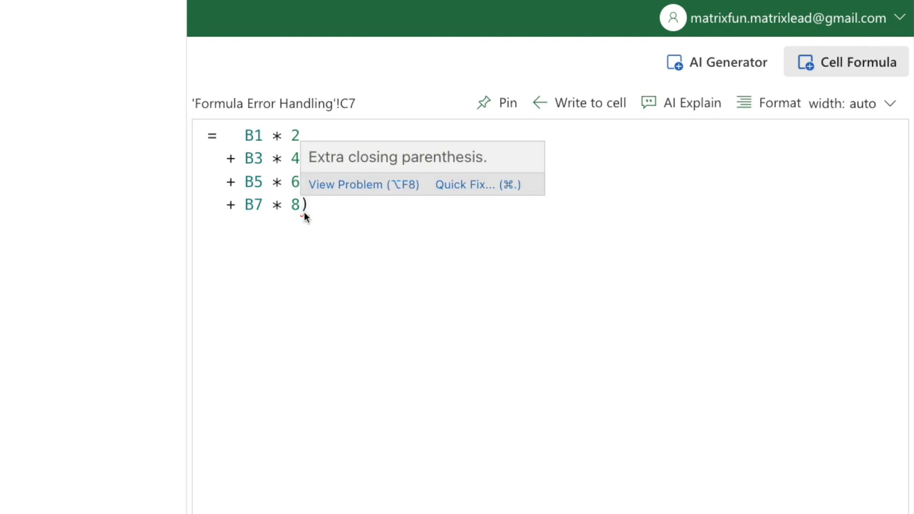
# - Apply the Quick Fix that removes the extra closing ')' from C7's formula
pyautogui.click(464, 184)
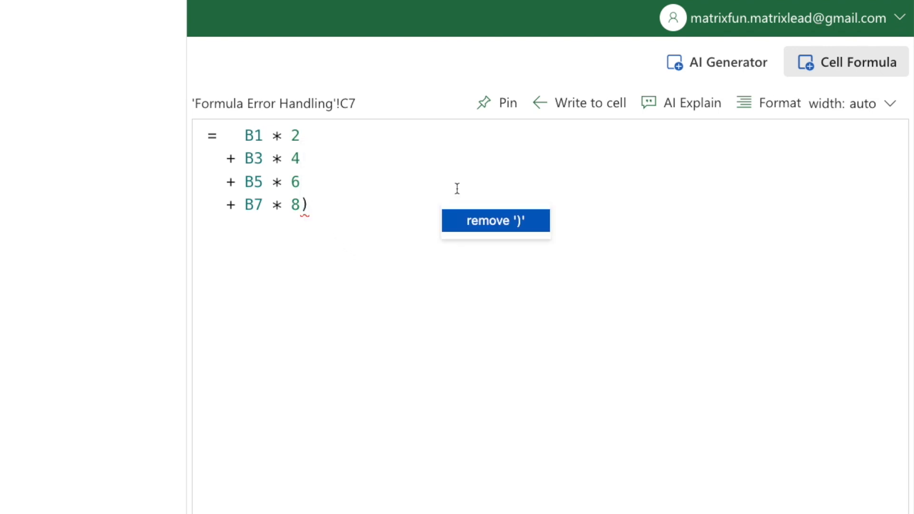
pyautogui.click(495, 221)
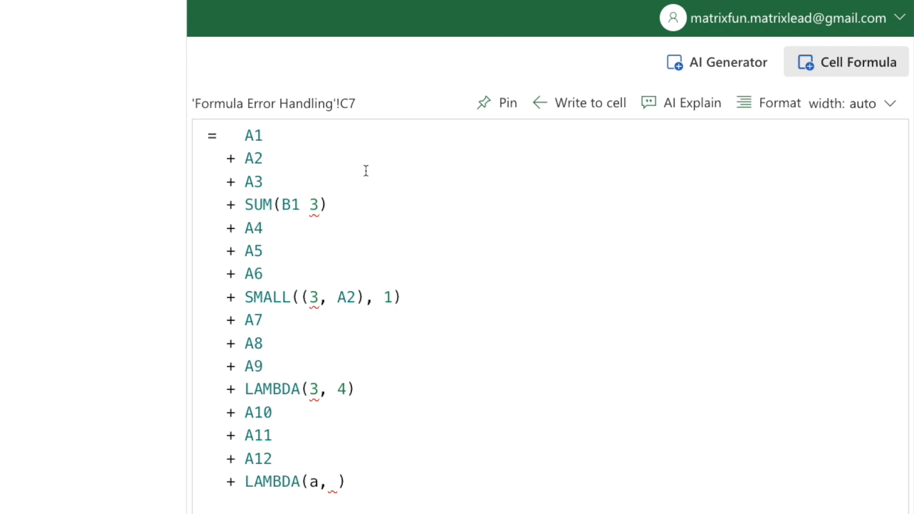
pyautogui.moveTo(341, 185)
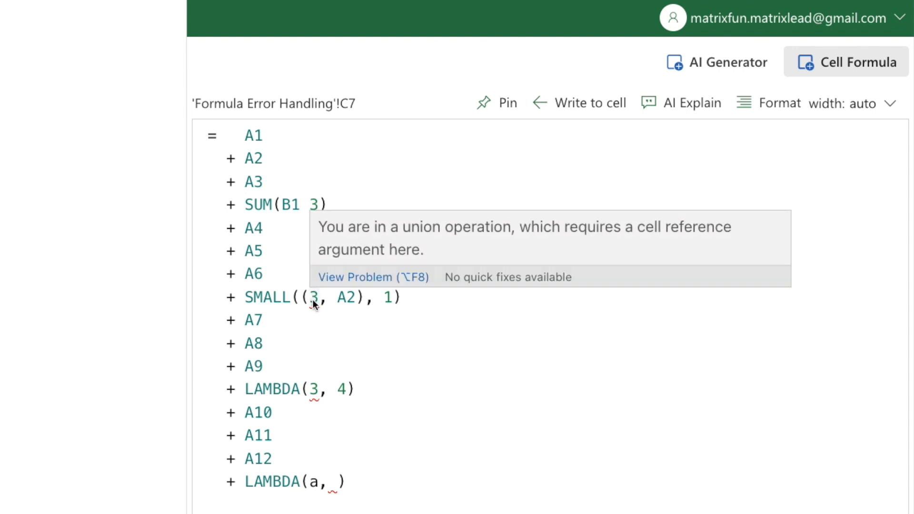
pyautogui.moveTo(315, 390)
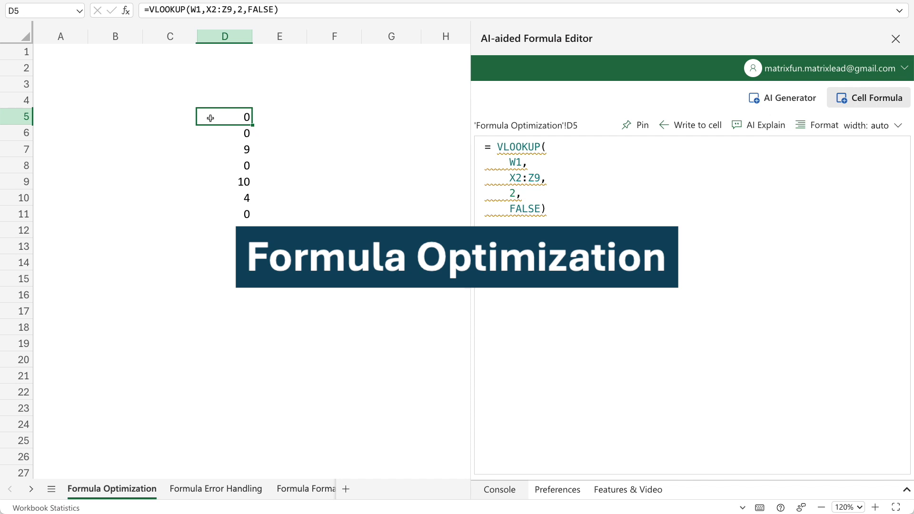
pyautogui.click(224, 133)
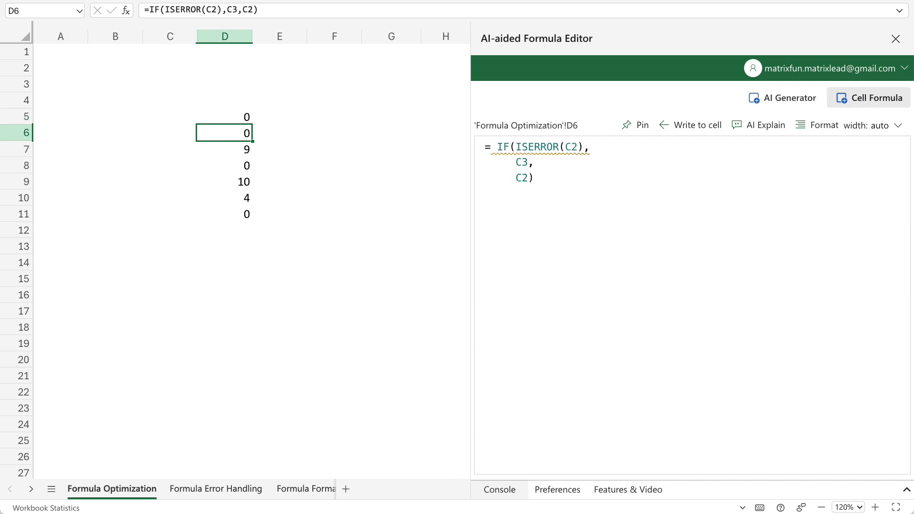
pyautogui.click(224, 149)
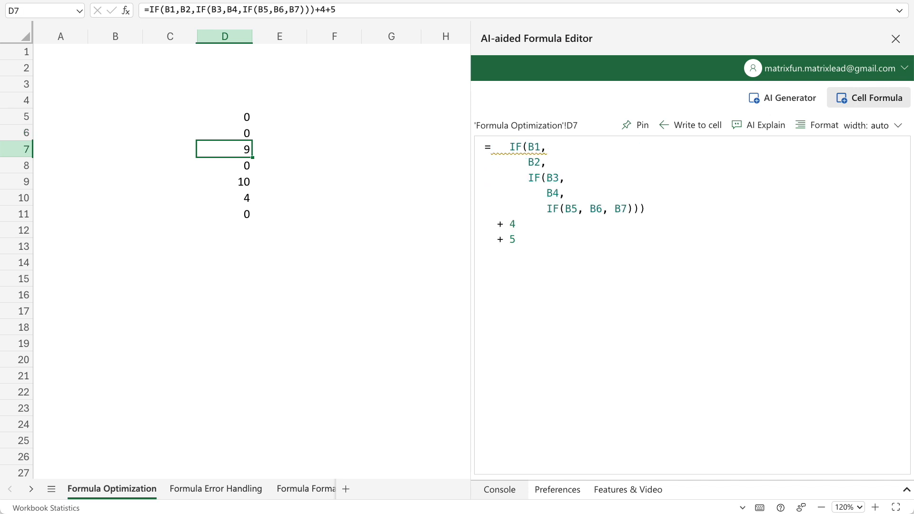
pyautogui.click(224, 165)
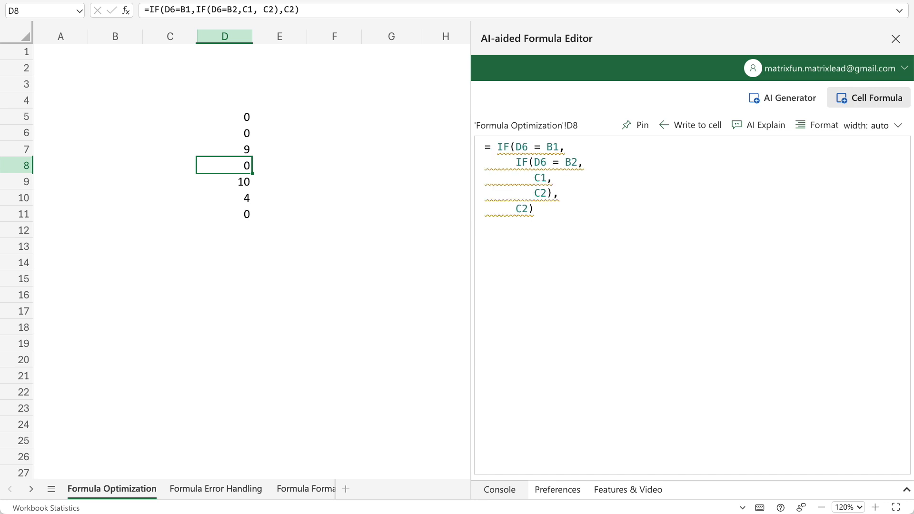
pyautogui.click(223, 182)
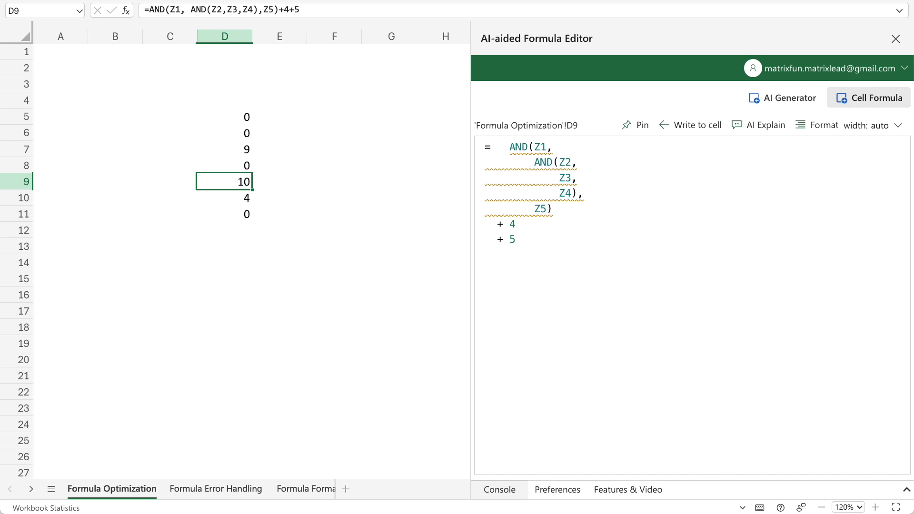
pyautogui.click(225, 199)
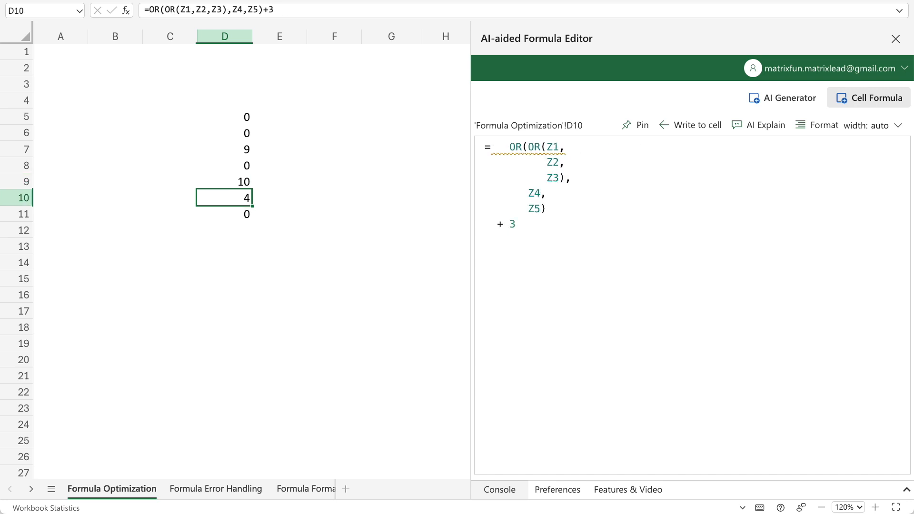
pyautogui.click(225, 214)
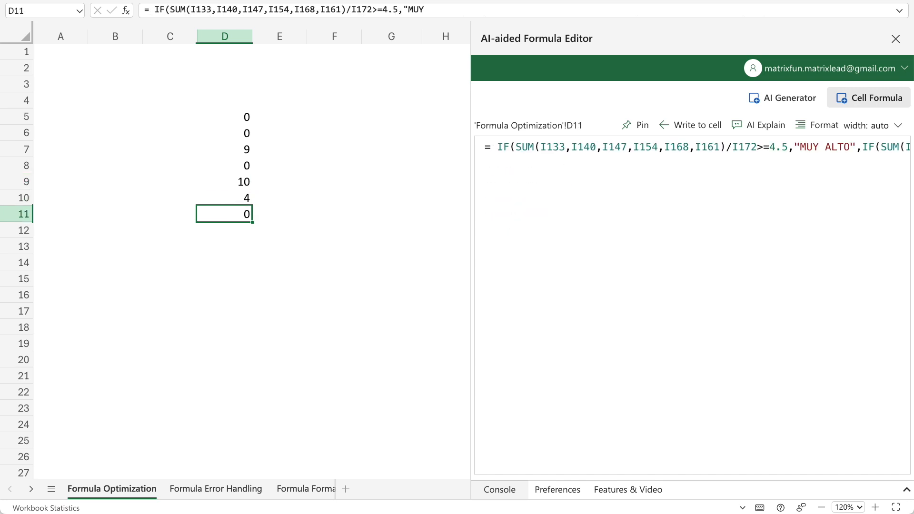
pyautogui.click(824, 125)
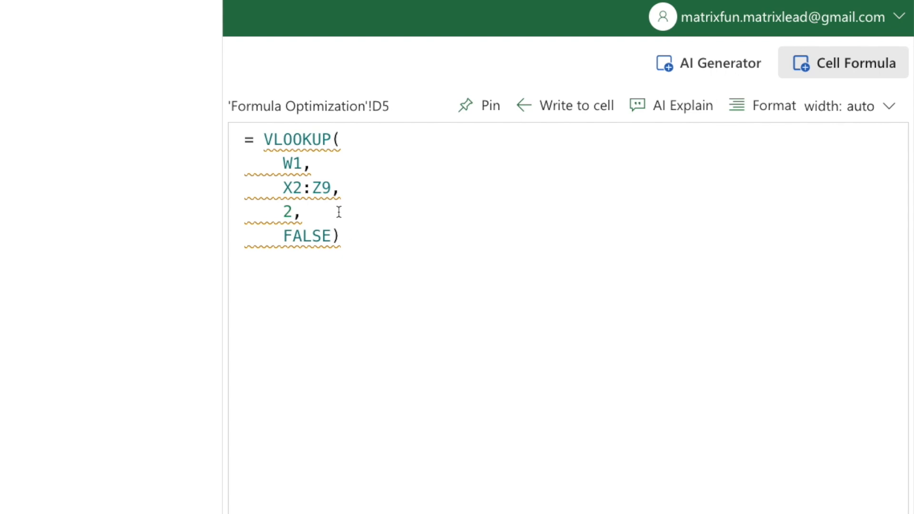
pyautogui.moveTo(306, 143)
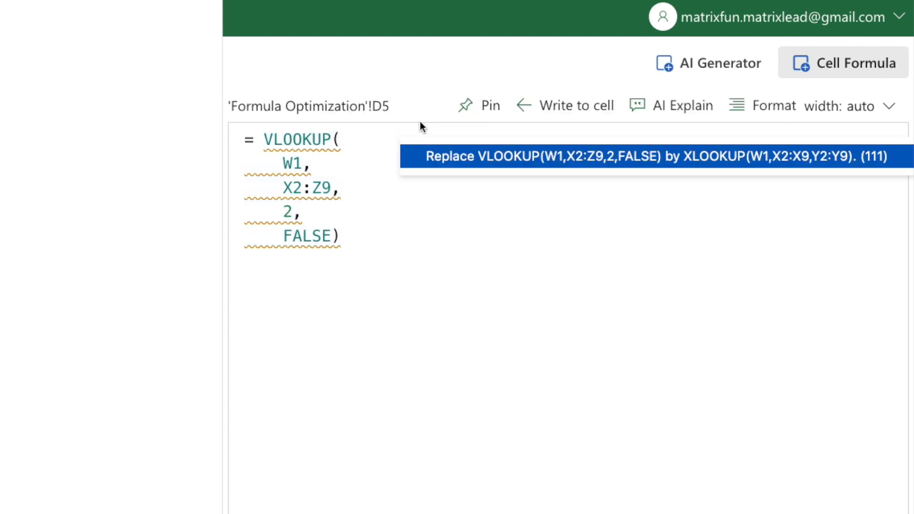
# - Check the XLOOKUP replacement for D5's VLOOKUP and open the explanatory Video link
pyautogui.click(666, 157)
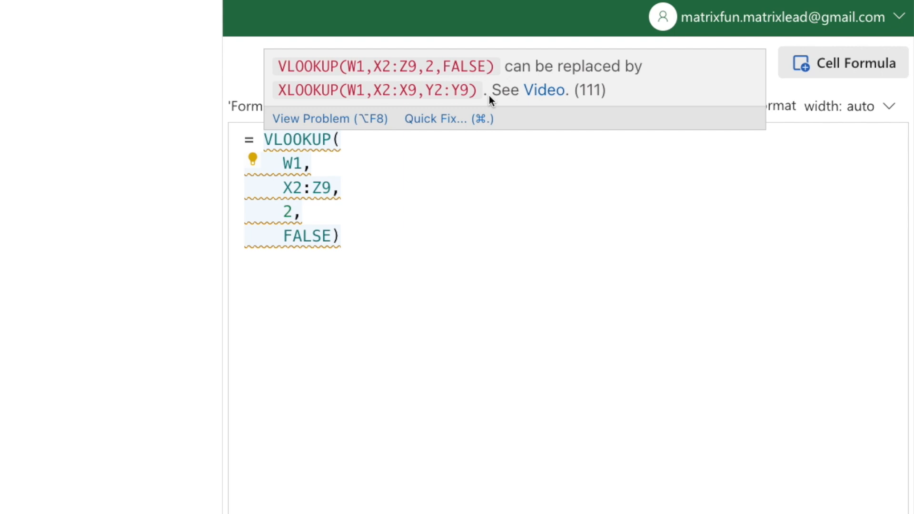
pyautogui.moveTo(542, 93)
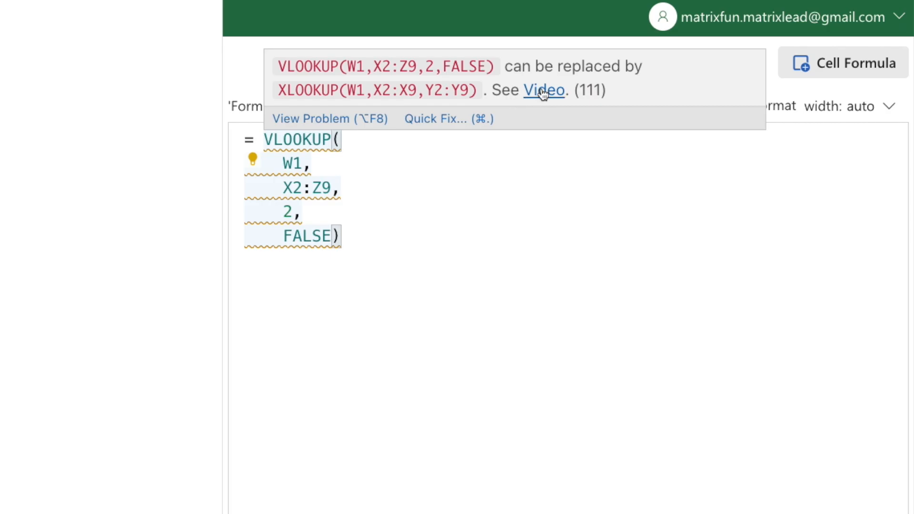
pyautogui.click(544, 90)
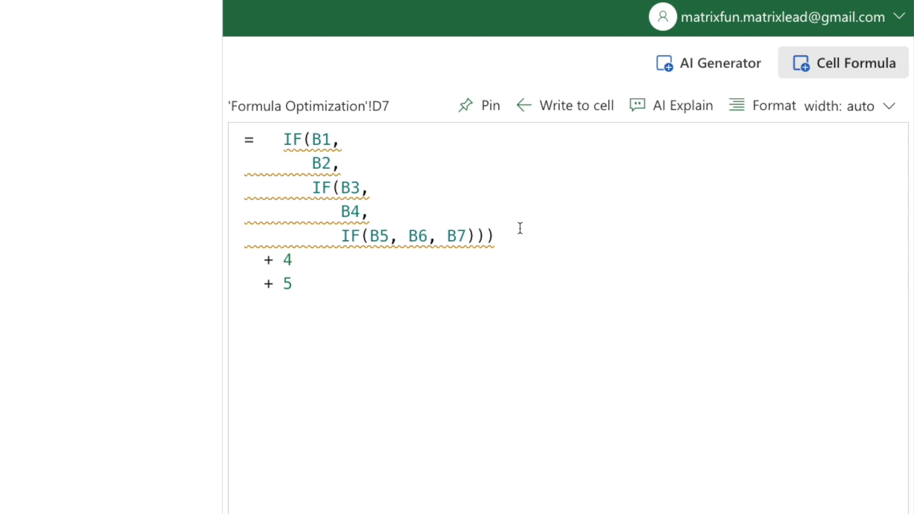
pyautogui.moveTo(430, 244)
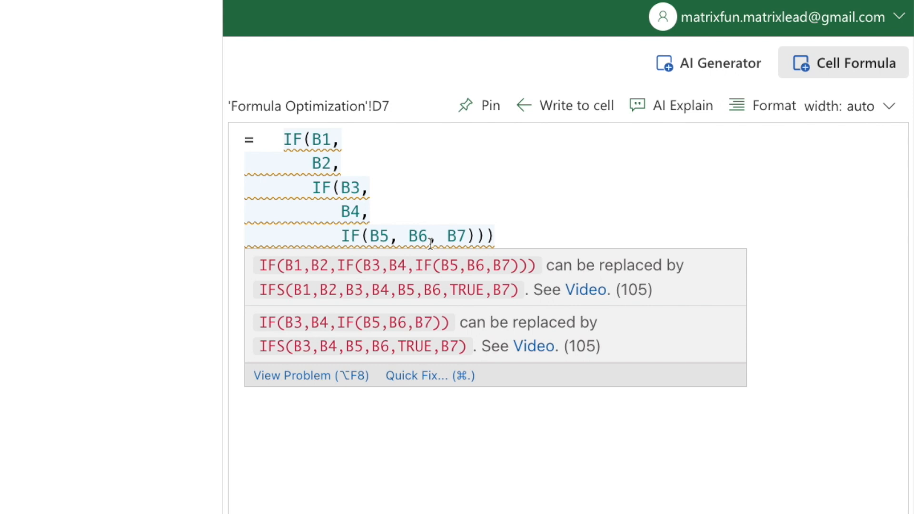
pyautogui.moveTo(461, 313)
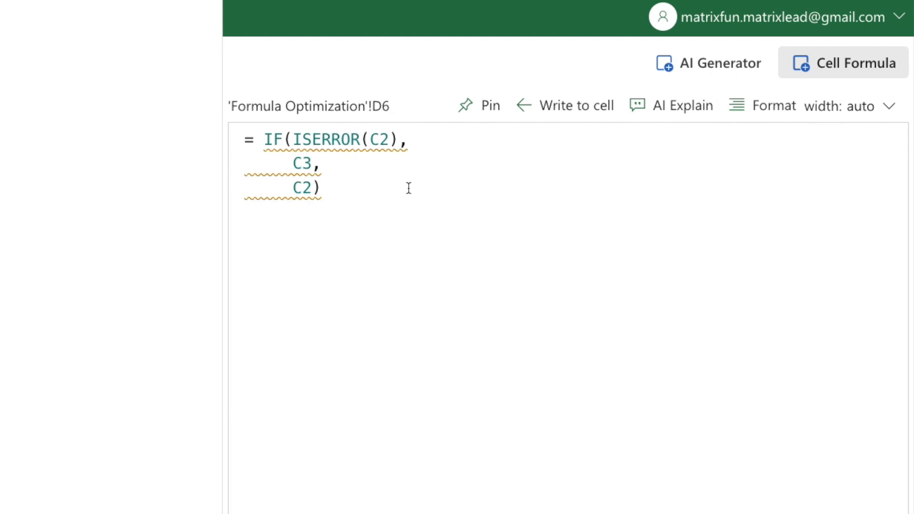
pyautogui.moveTo(375, 147)
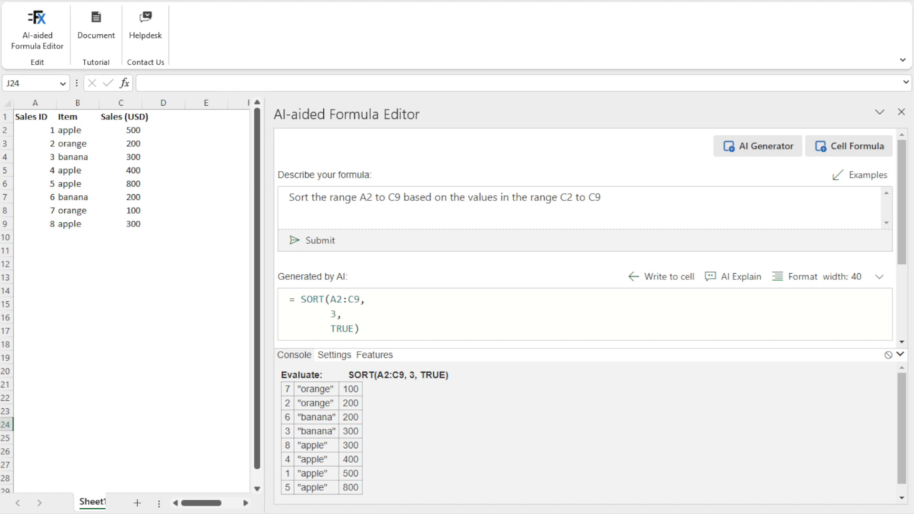
# - Bring up the cell's SORT-FILTER formula in the Cell Formula editor
pyautogui.click(849, 146)
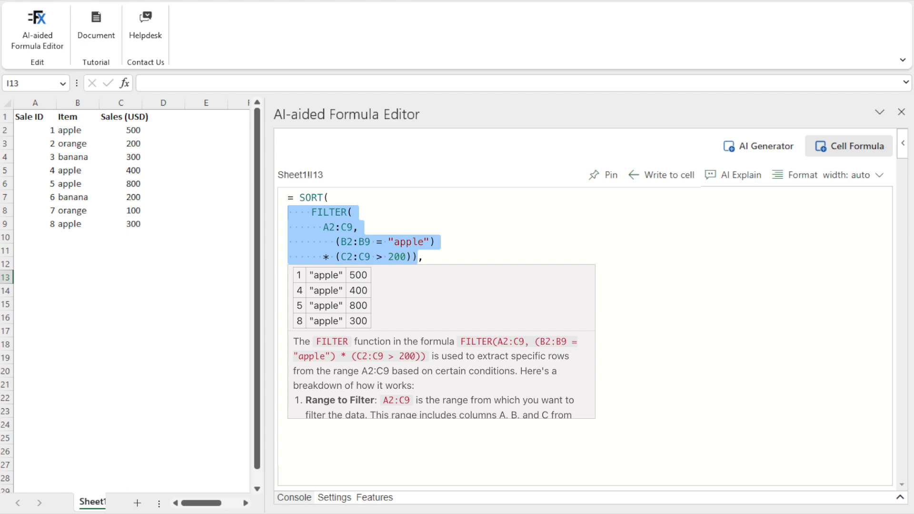